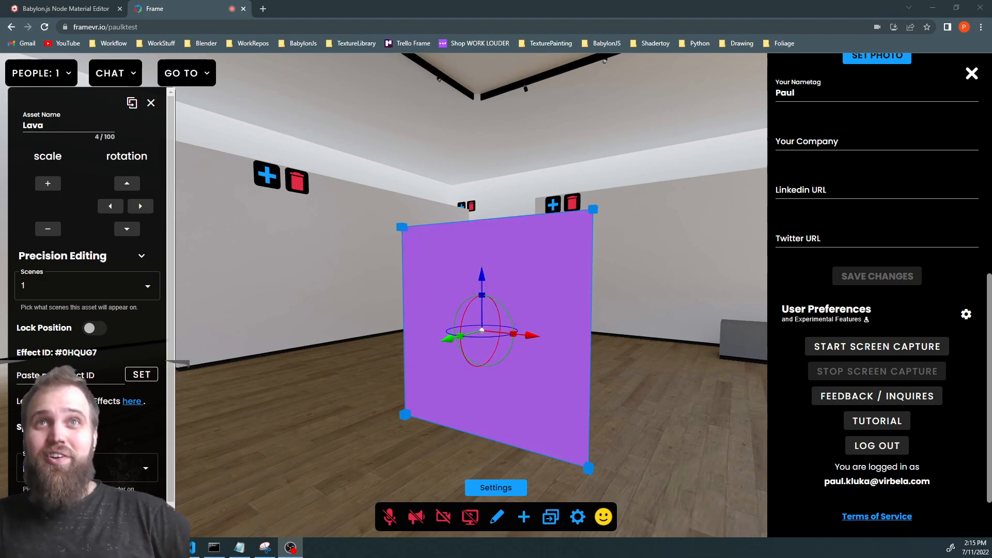
- Switch to the Babylon.js Node Material Editor browser tab
left_click(63, 8)
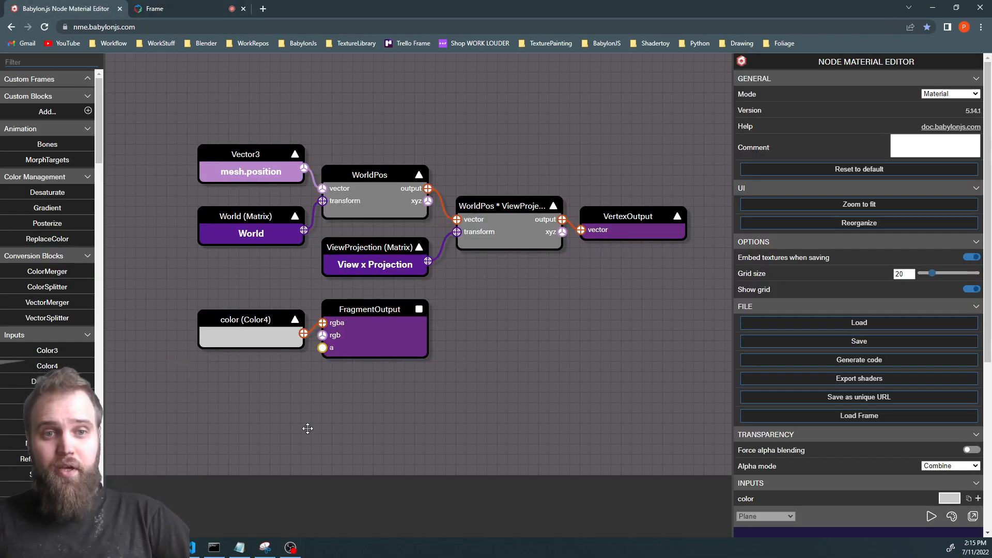
mouse_move(435, 164)
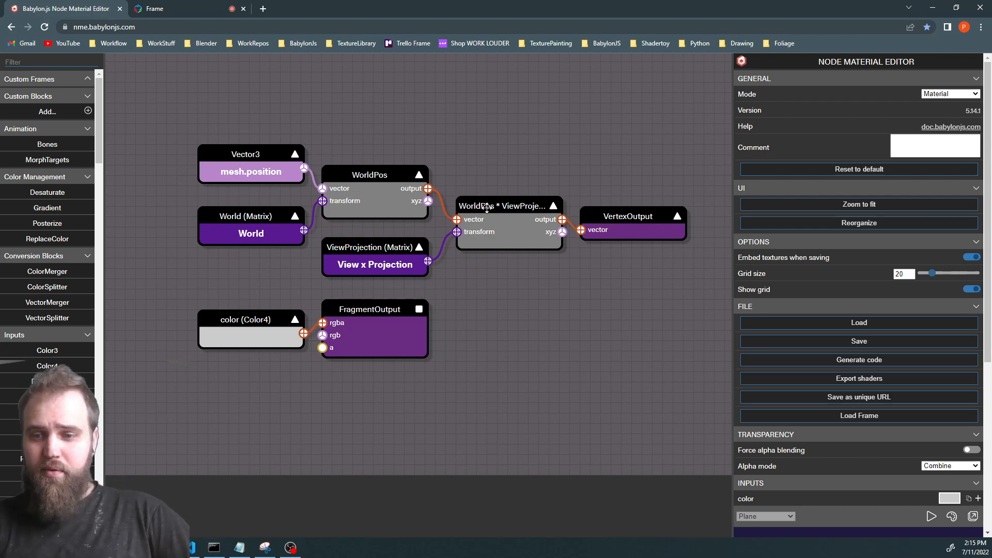
mouse_move(664, 278)
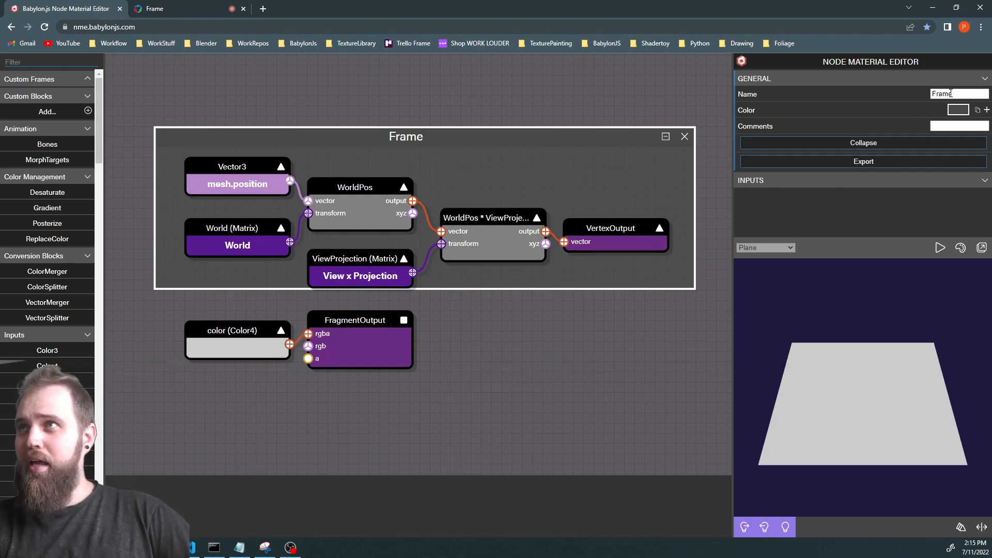
- Name the frame around the vertex nodes 'ShaderOutput' and collapse it
type("ShaderOutput")
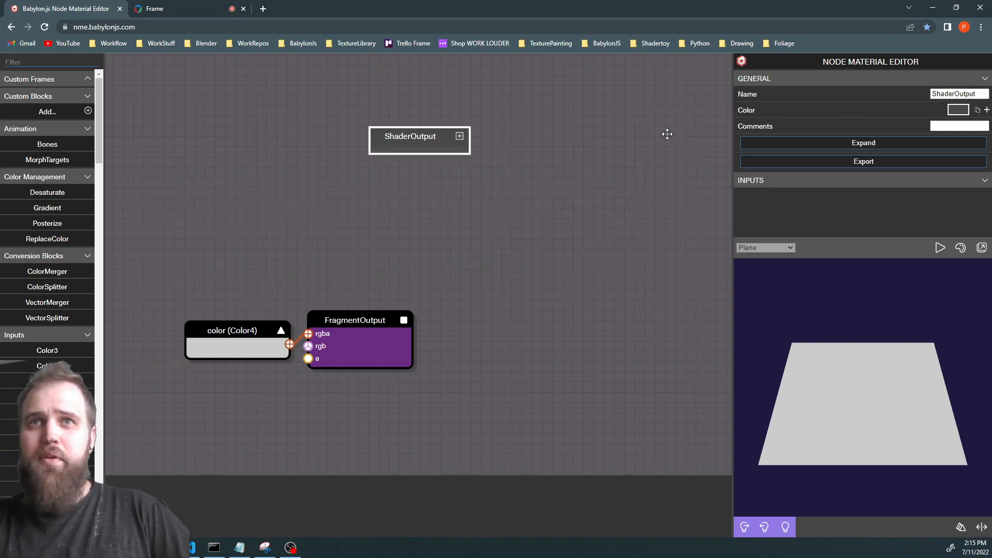
mouse_move(418, 237)
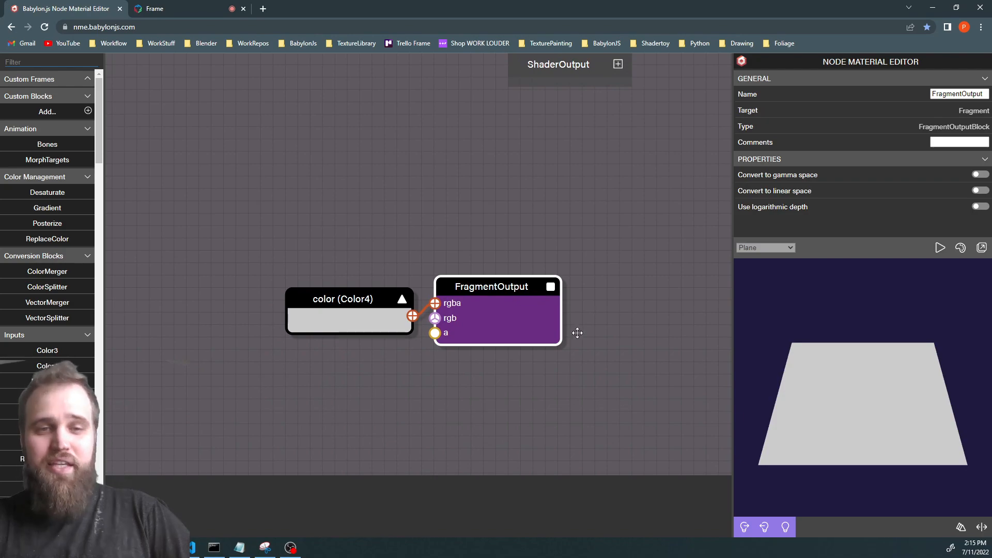
mouse_move(517, 305)
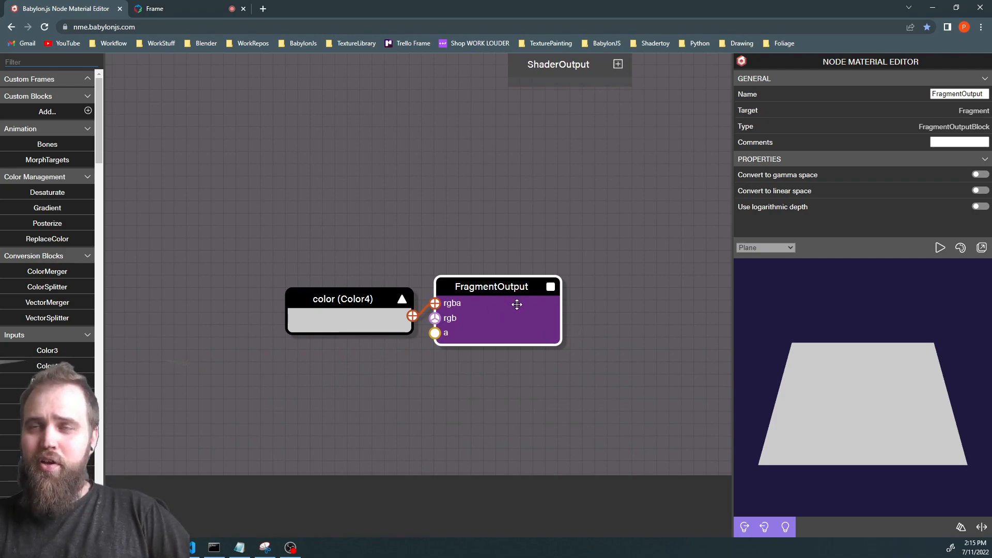
- Move FragmentOutput to the right and set the color input's value to blue
left_click_drag(497, 287, 540, 299)
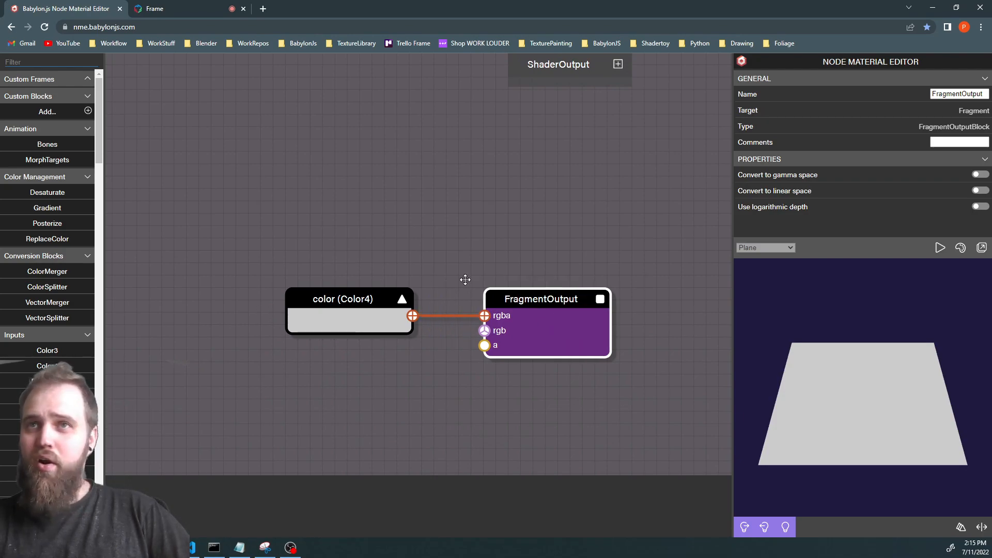
mouse_move(831, 359)
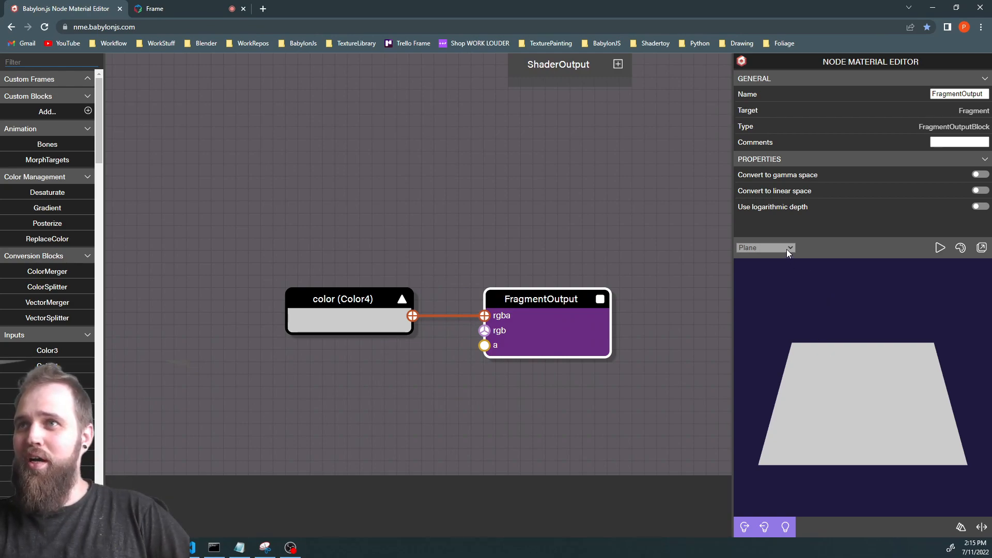
left_click(342, 298)
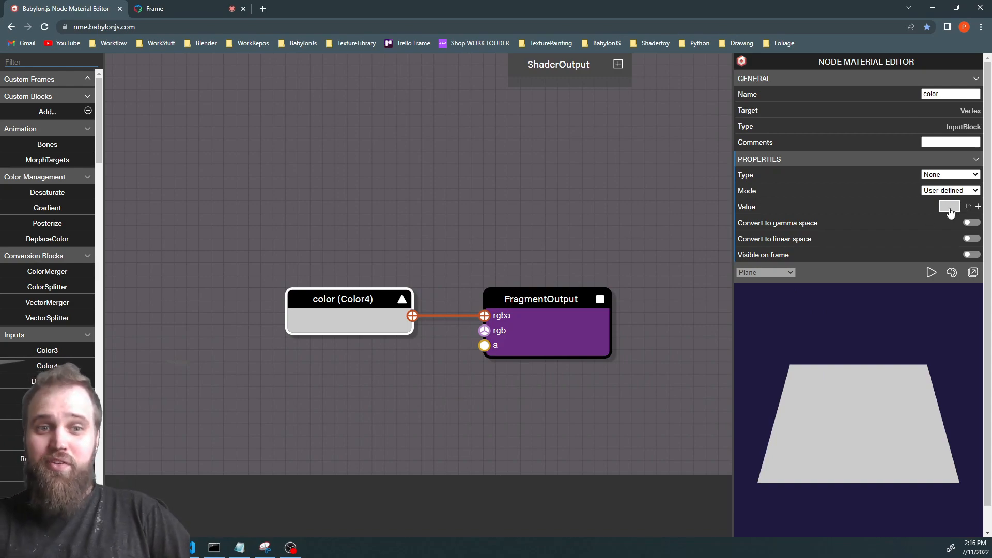
left_click(950, 206)
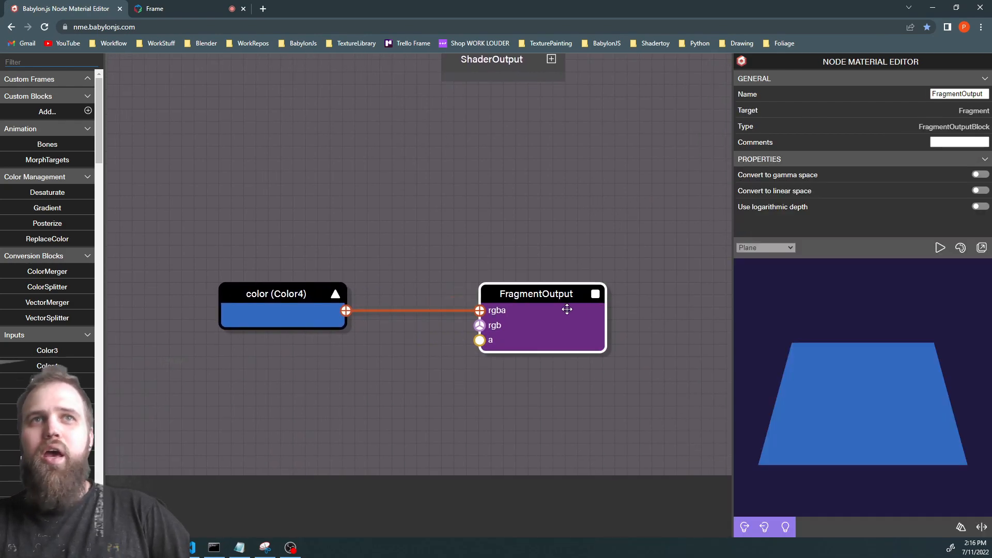
mouse_move(361, 290)
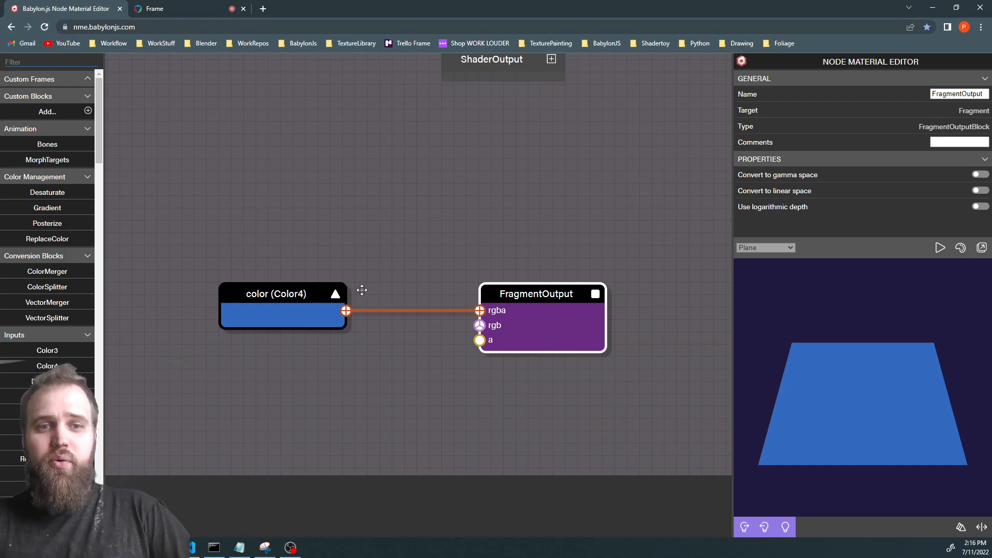
mouse_move(386, 294)
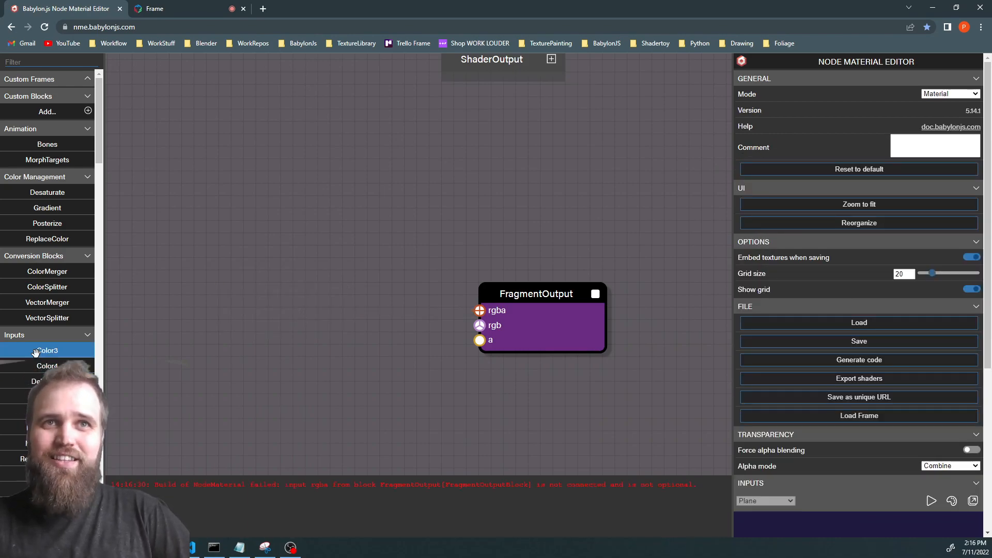
- Add Color3 inputs and a Lerp node found by filtering for 'Ler'
left_click(47, 350)
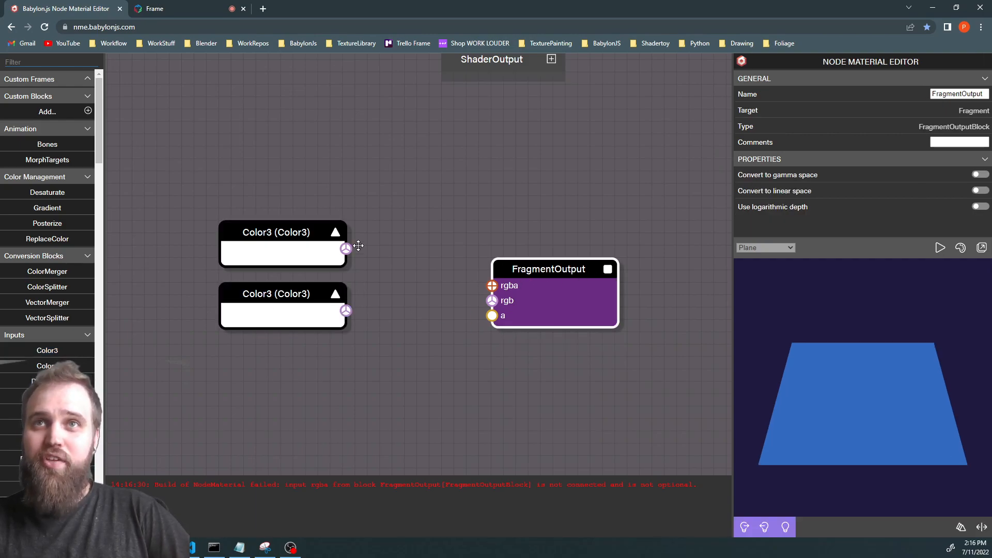
mouse_move(533, 292)
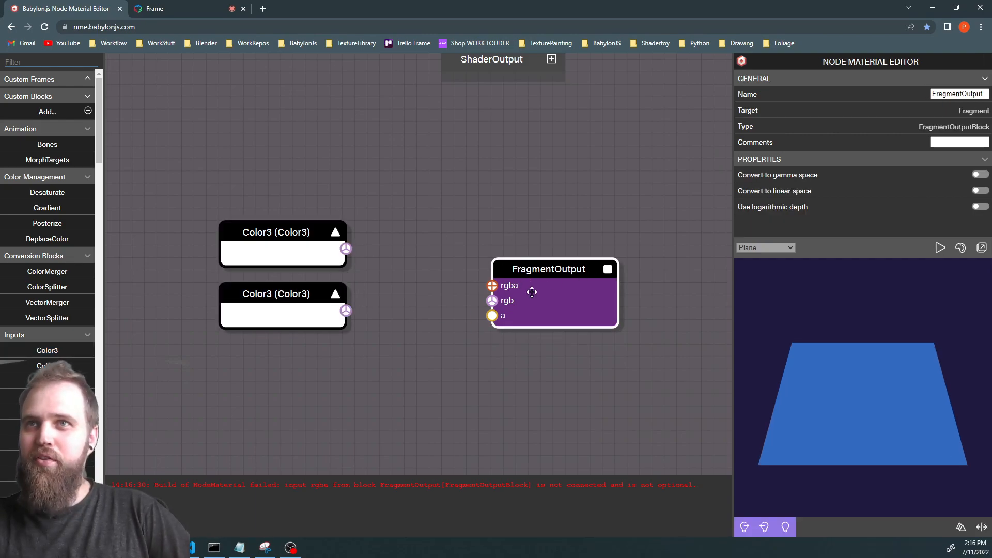
mouse_move(549, 270)
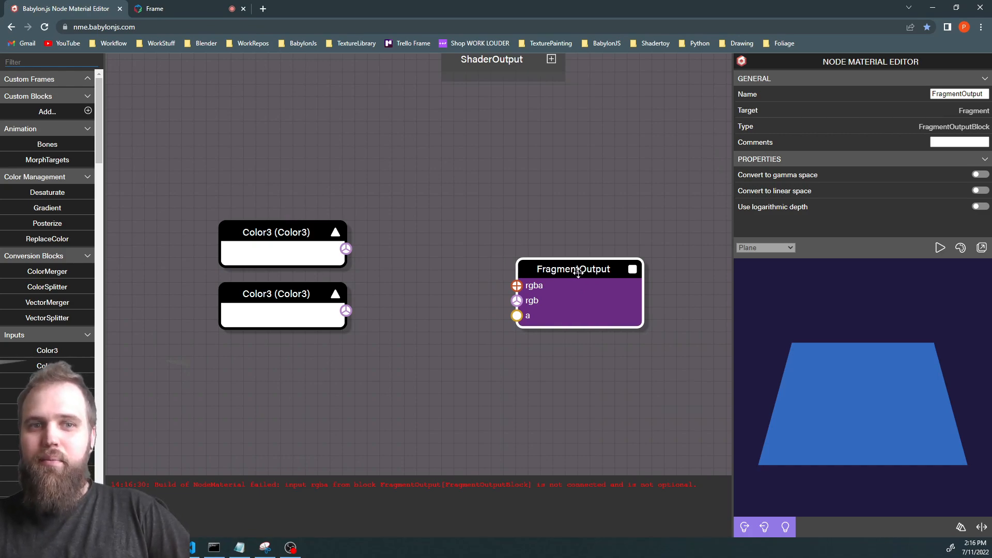
mouse_move(534, 273)
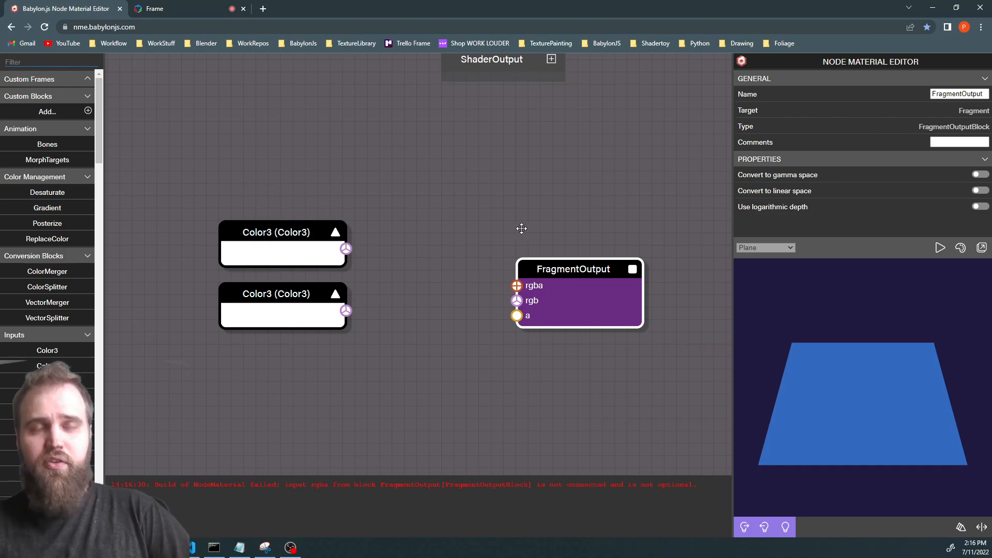
left_click(50, 62)
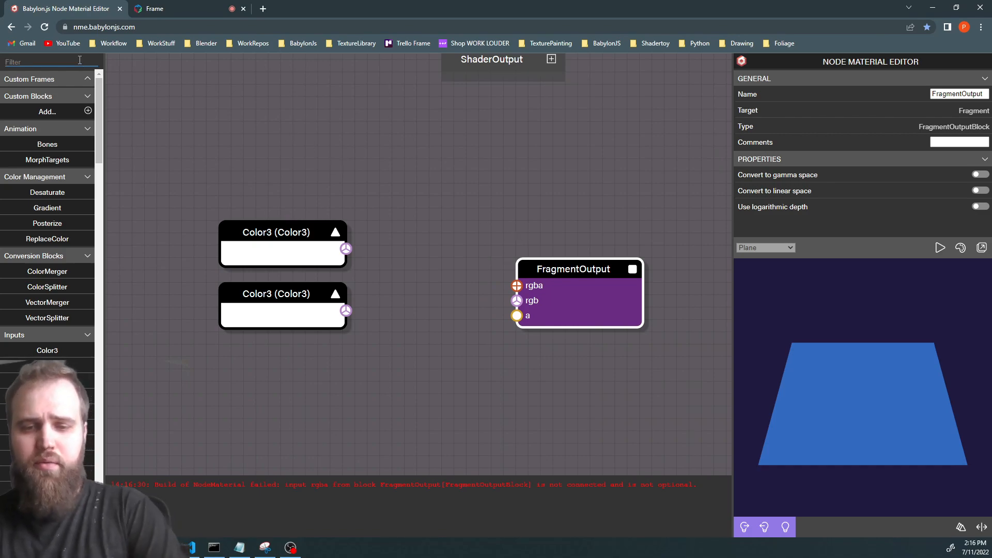
type("Li")
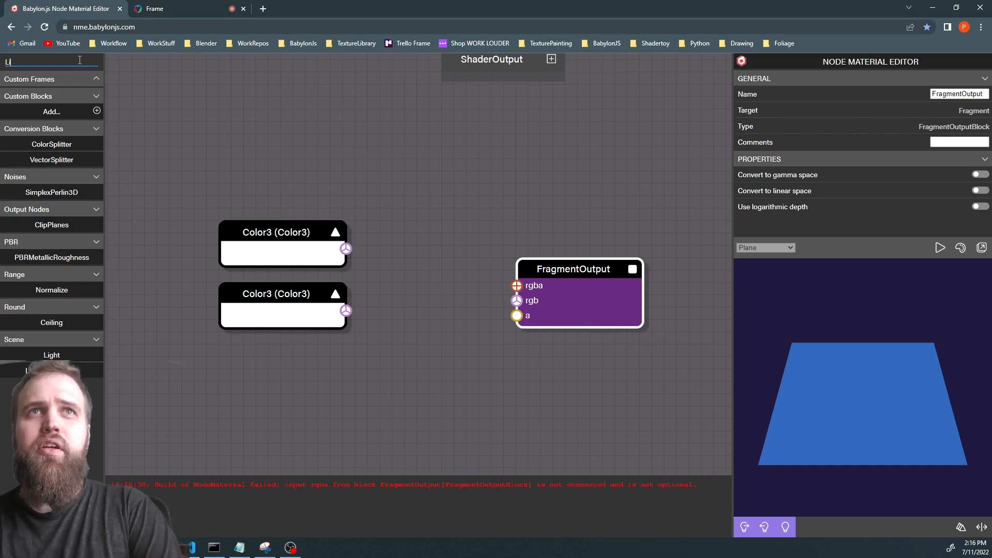
type("er")
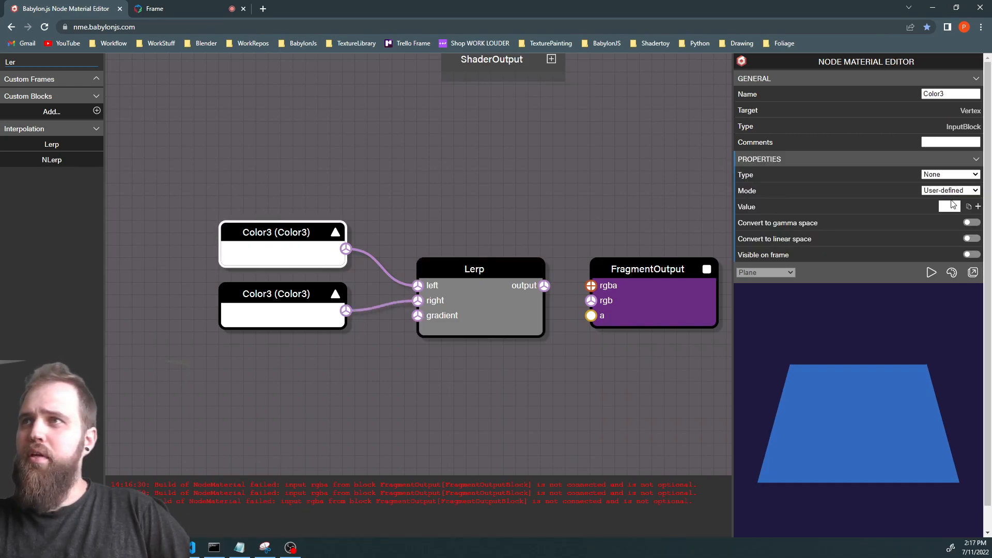
- Set the first Color3 input's value to green
left_click(960, 207)
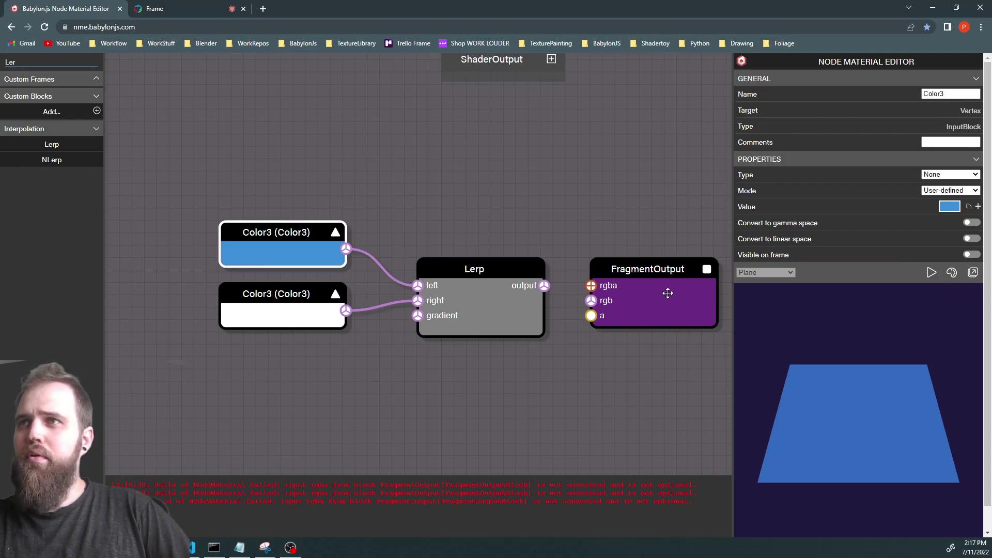
left_click(942, 206)
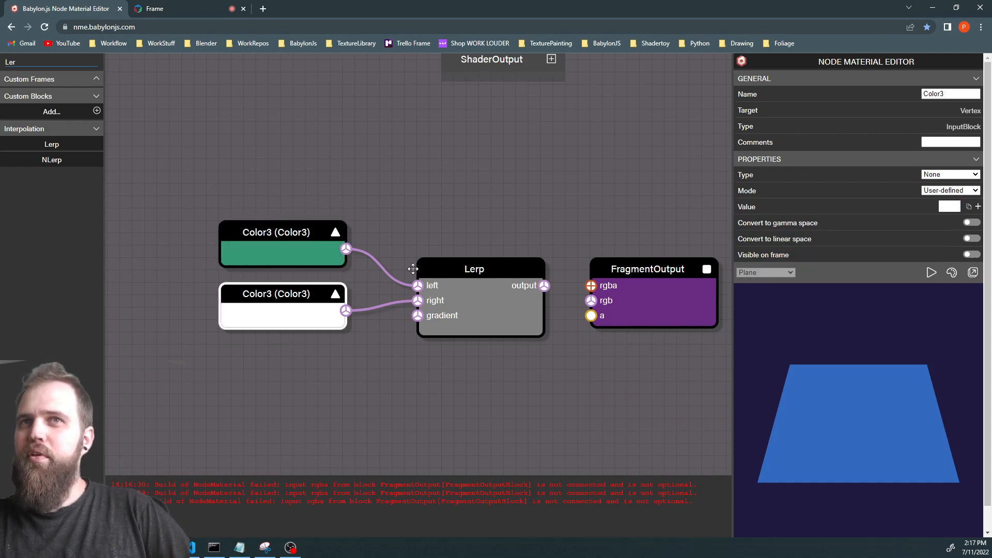
left_click(942, 206)
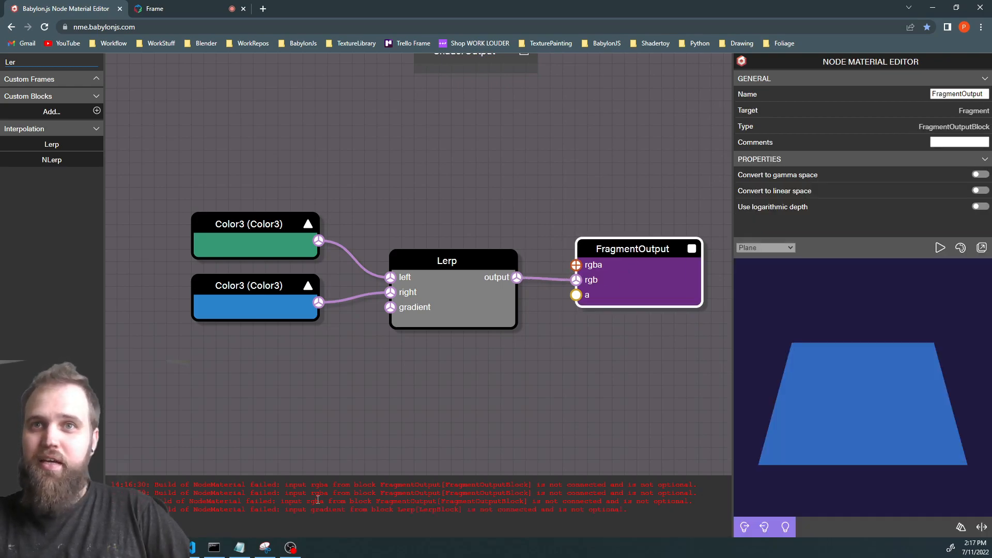
mouse_move(579, 420)
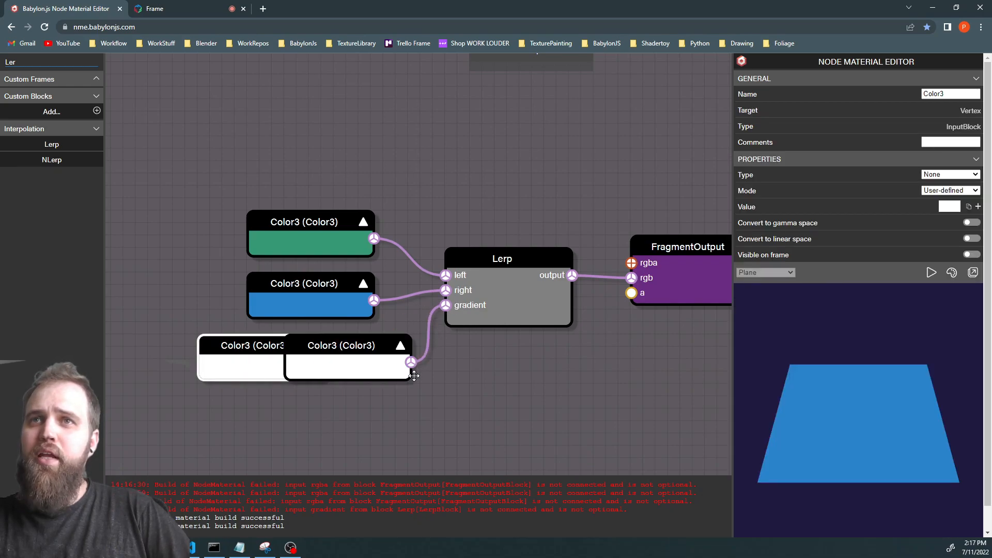
mouse_move(347, 337)
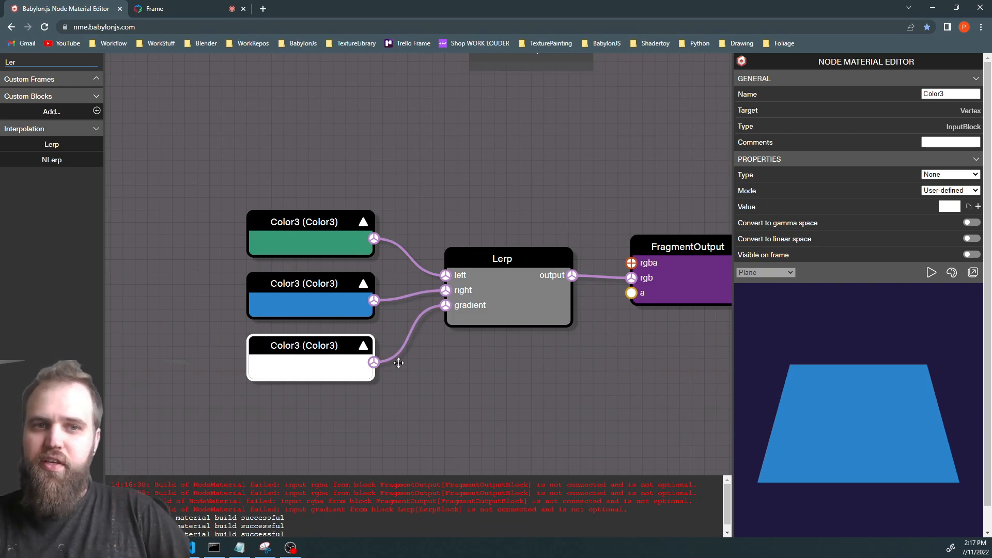
- Try gradient Color3 values of white, black, dark gray, red and muted brown
left_click(944, 206)
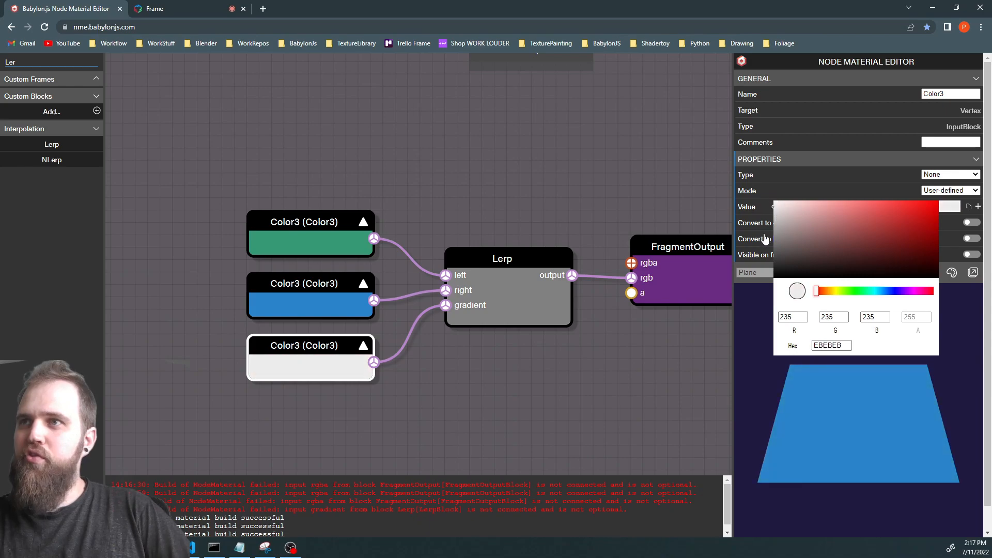
left_click(776, 209)
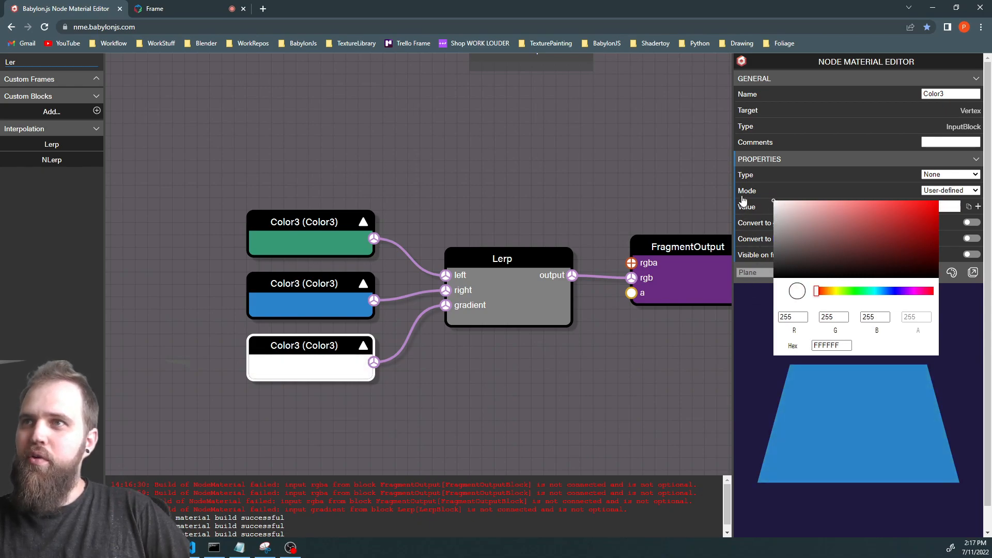
left_click(797, 291)
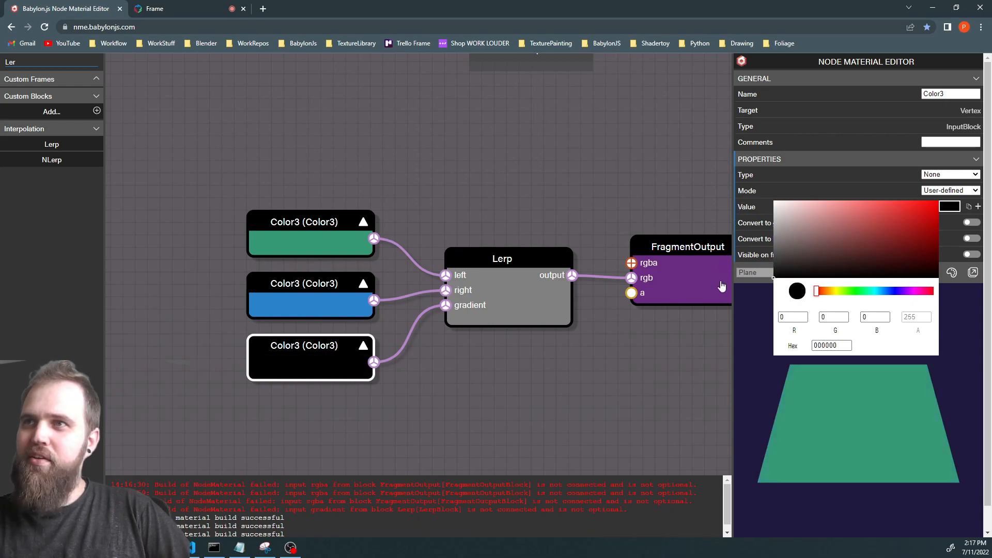
mouse_move(696, 294)
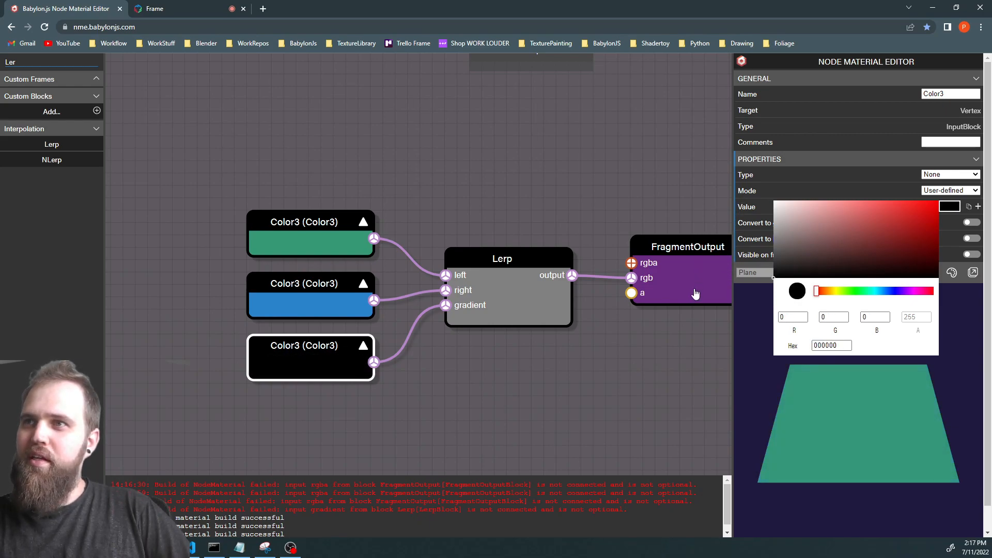
left_click(810, 254)
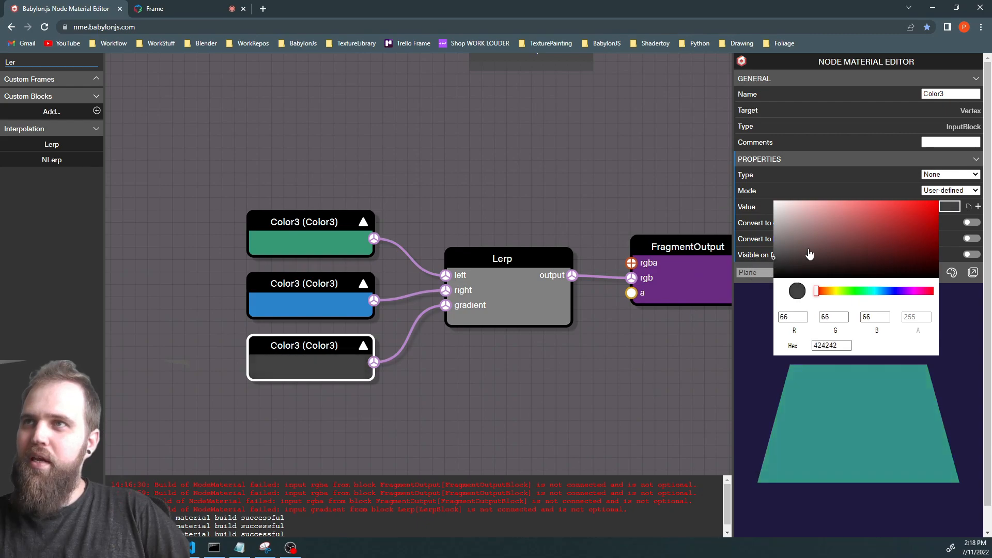
left_click(923, 243)
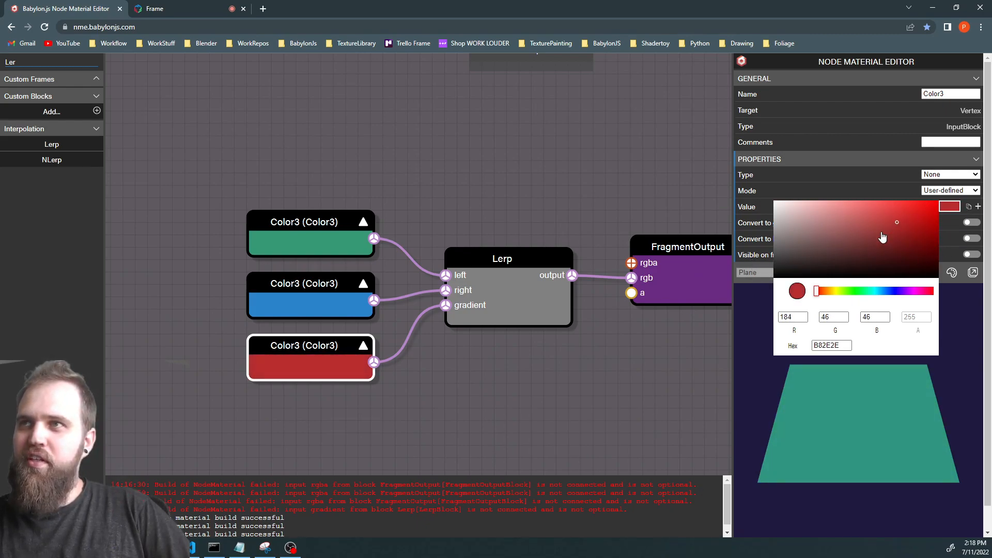
left_click(815, 254)
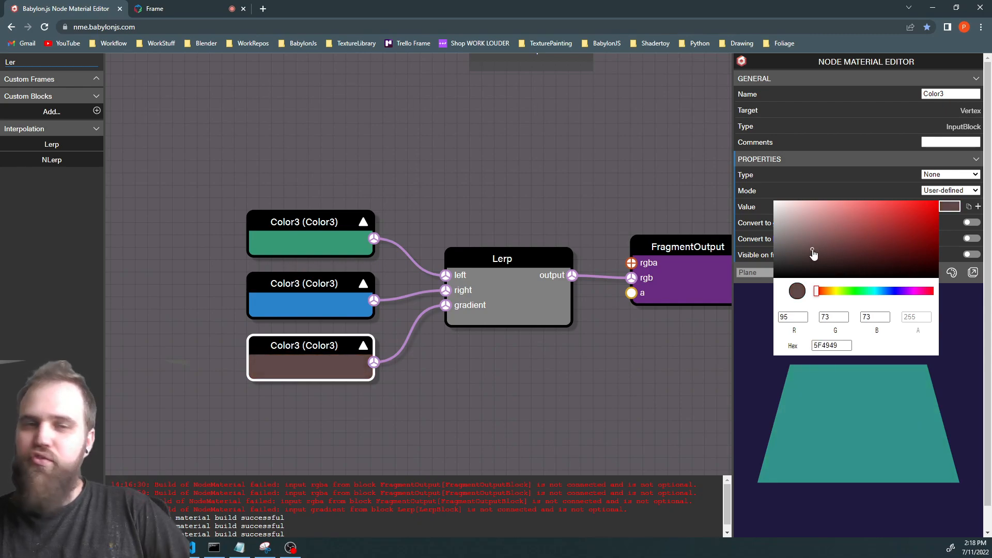
left_click(776, 278)
type("float")
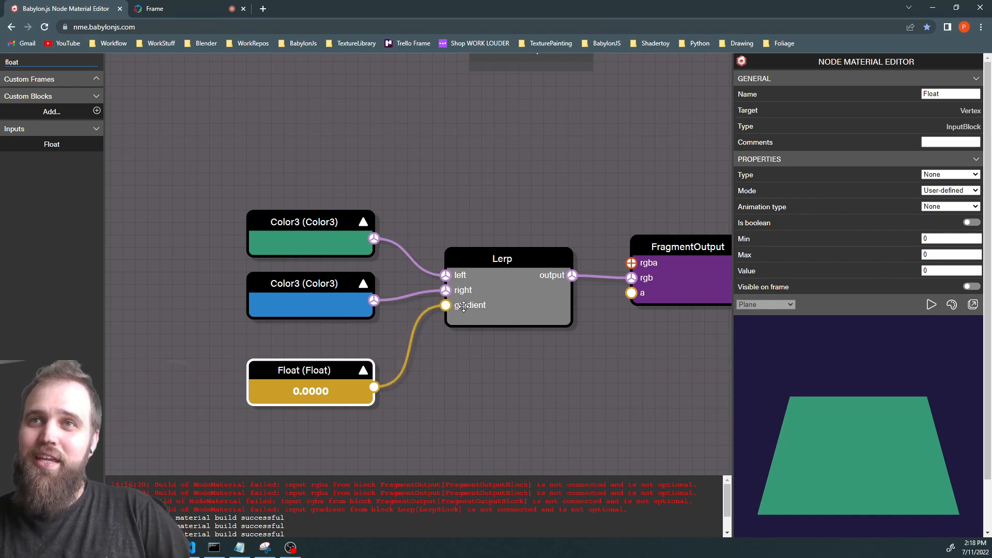
- Adjust the Float input's value to change the green-blue blend on the plane
left_click_drag(310, 370, 298, 357)
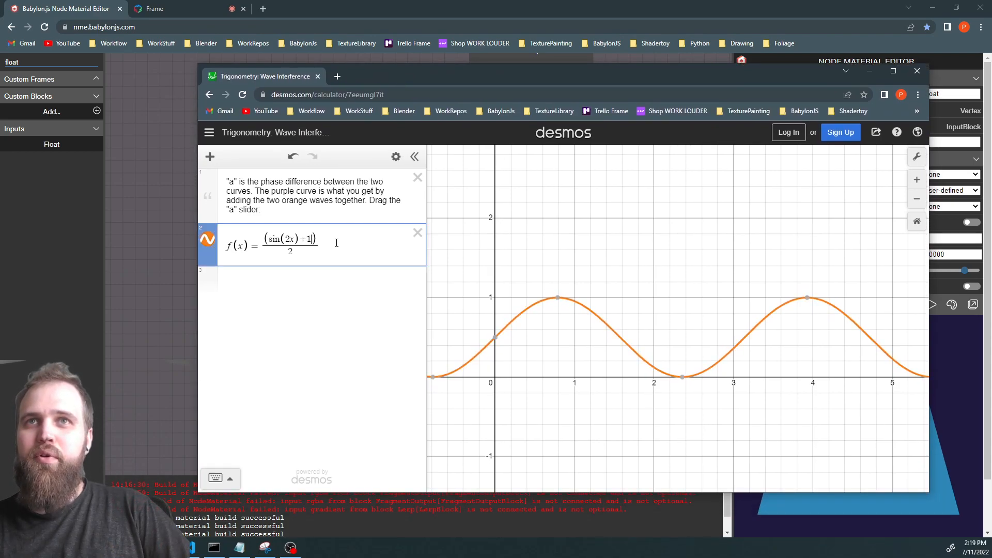
- Delete the '+1' from the Desmos formula, leaving f(x)=sin(x)
key("Backspace")
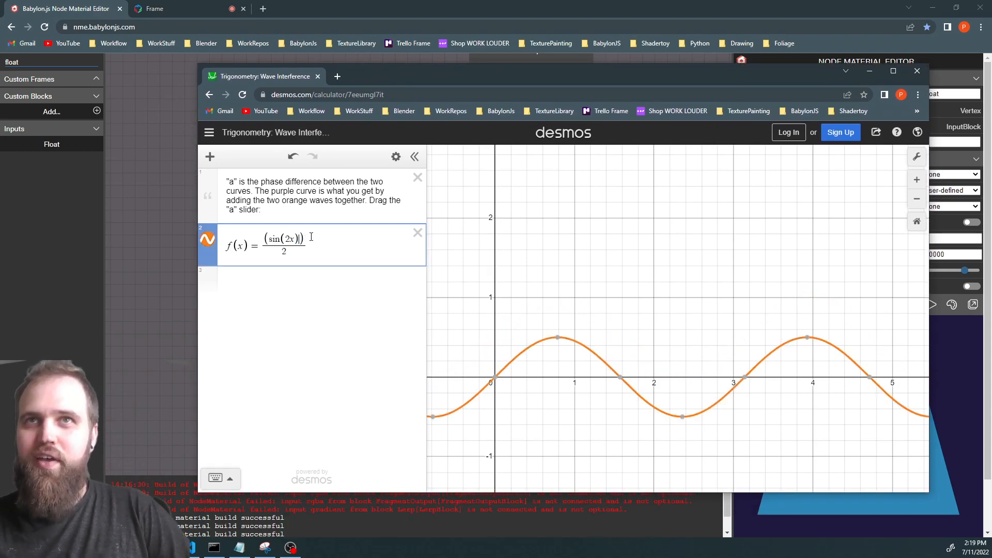
key("Backspace")
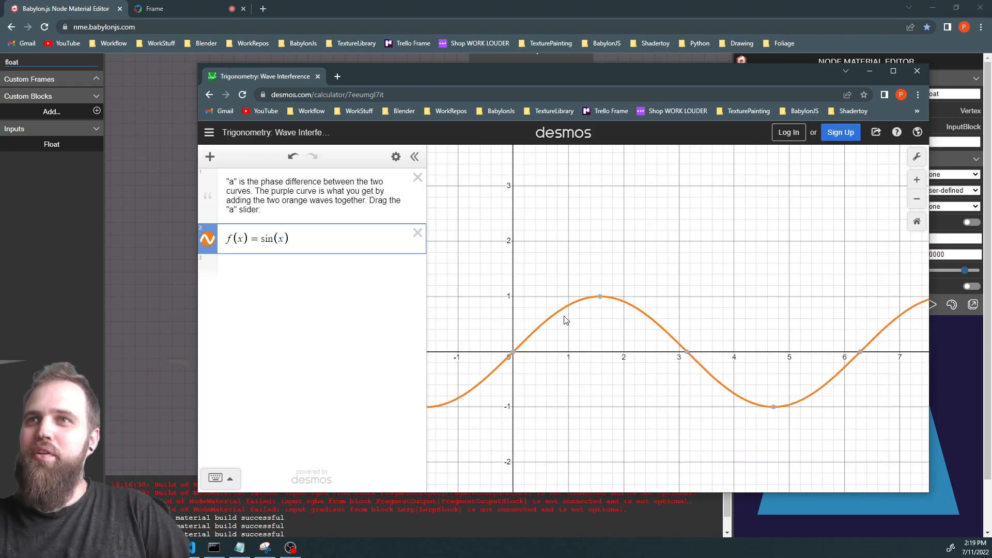
mouse_move(763, 415)
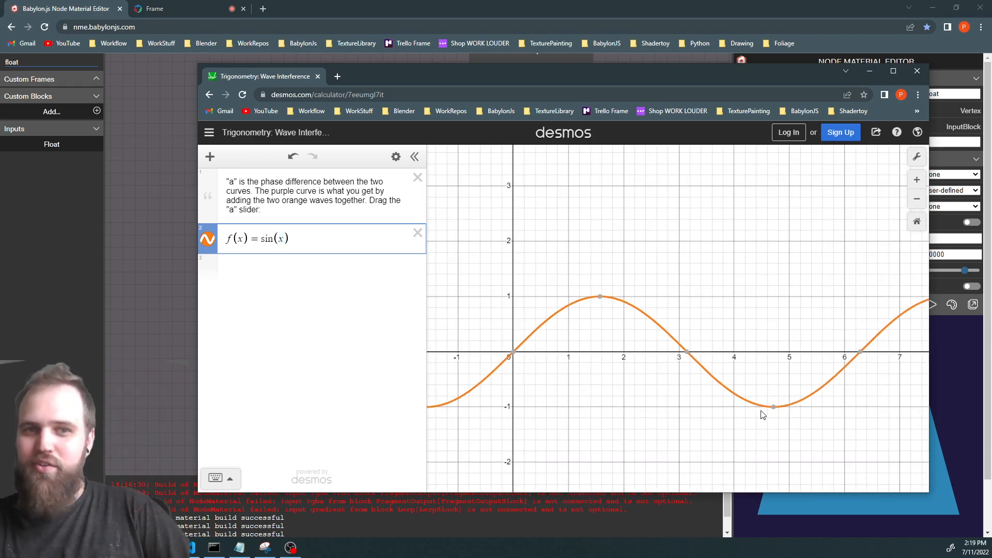
mouse_move(744, 243)
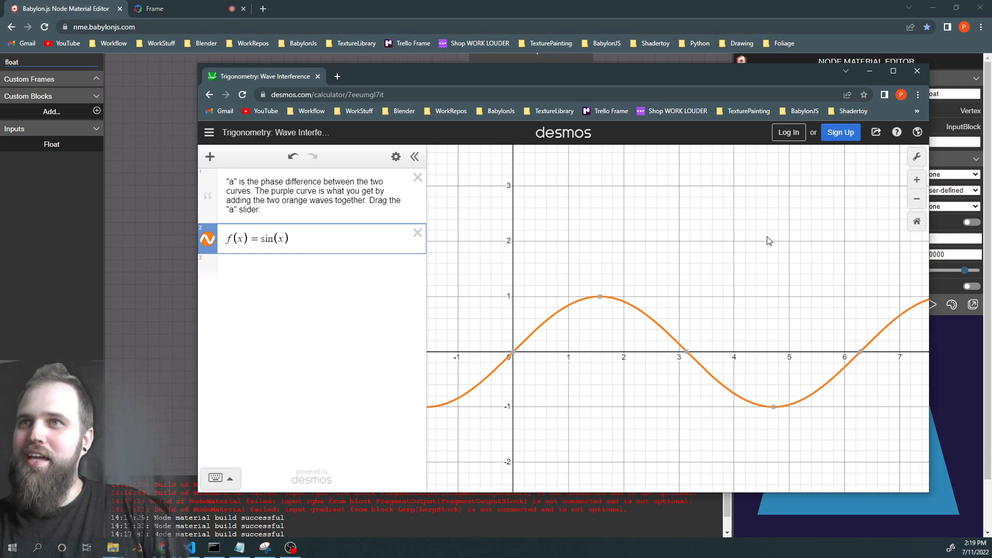
mouse_move(705, 396)
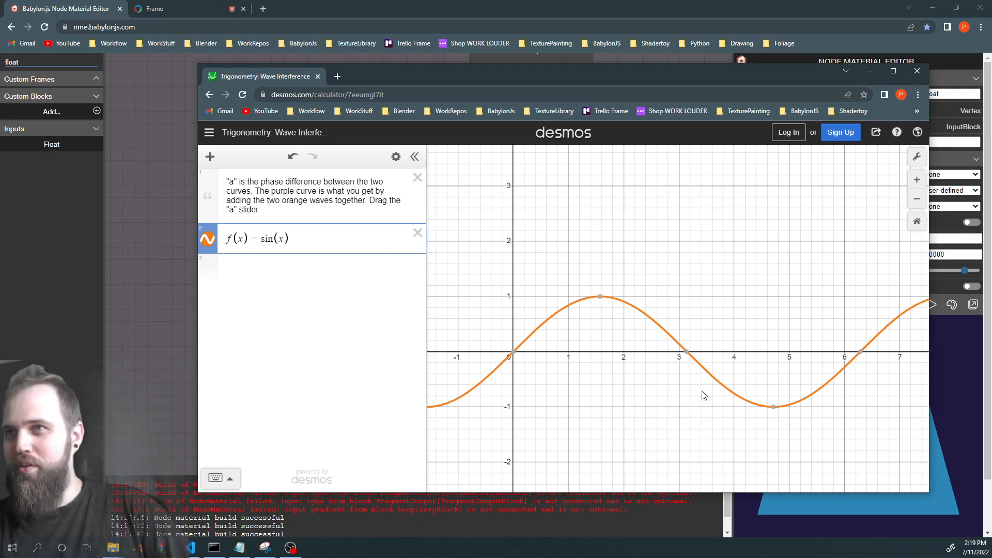
mouse_move(905, 304)
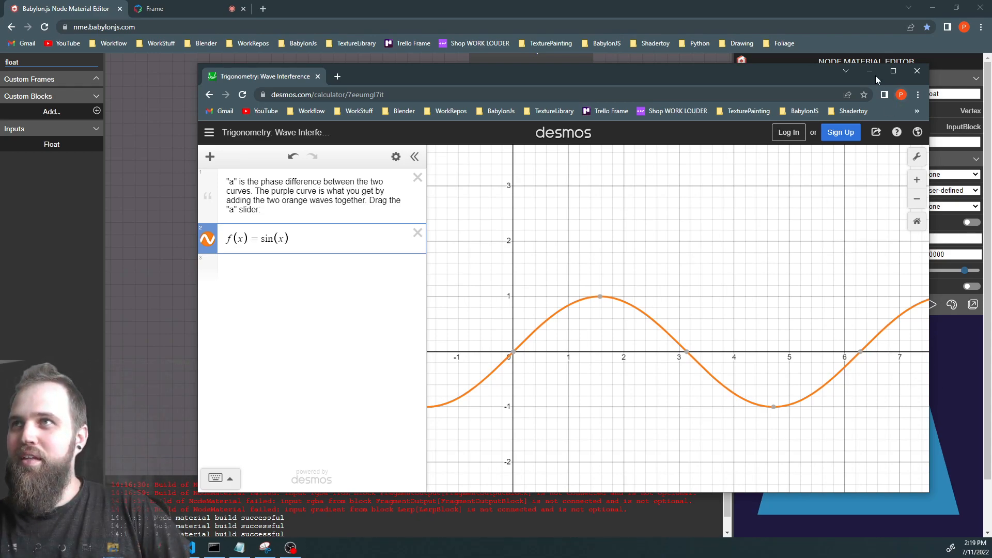
mouse_move(625, 242)
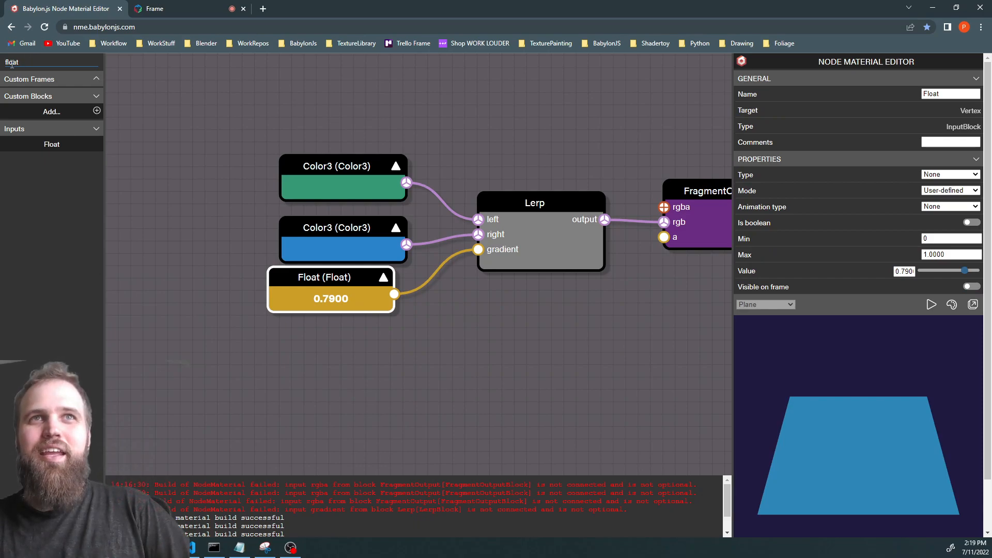
- Wire a Sin block into the Lerp gradient and feed it a Time input
type("sin")
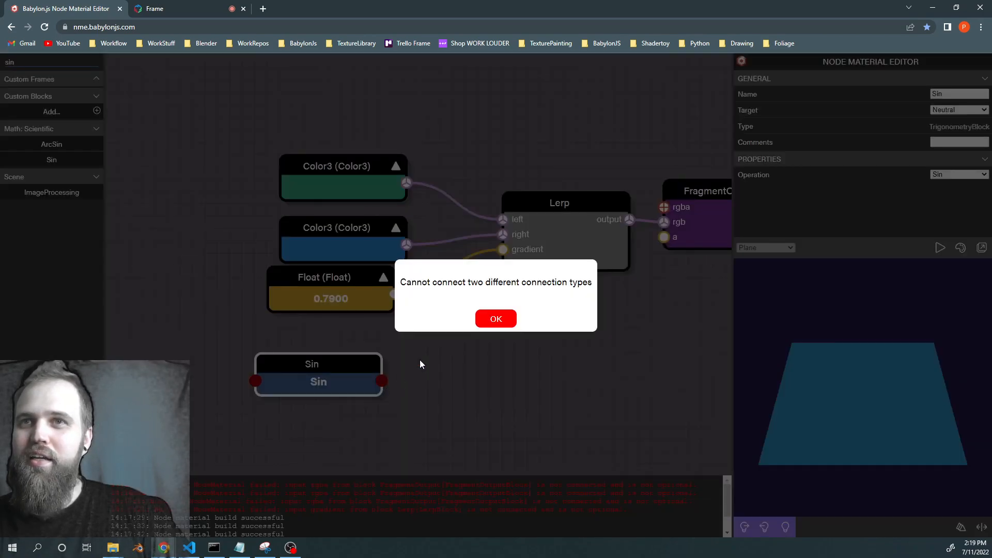
left_click(495, 319)
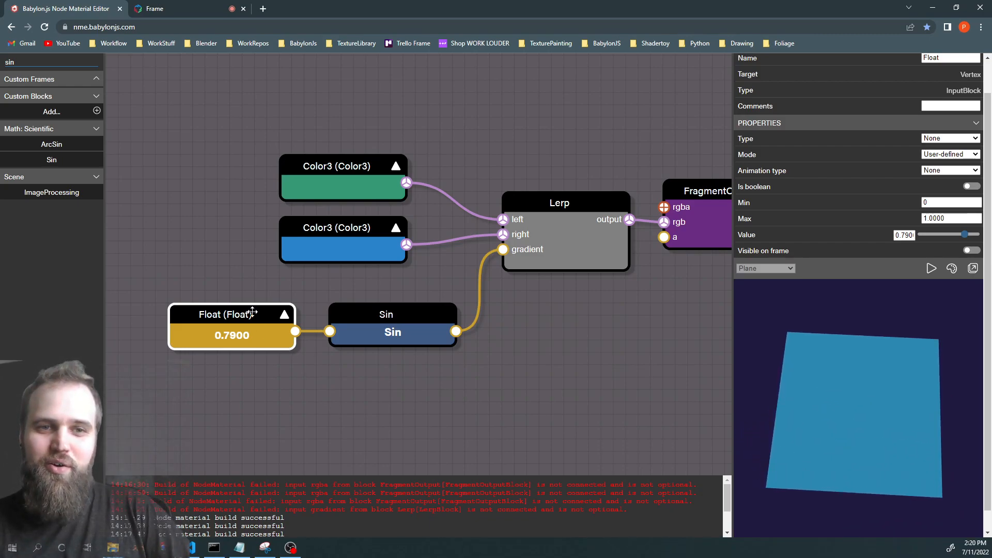
left_click(391, 332)
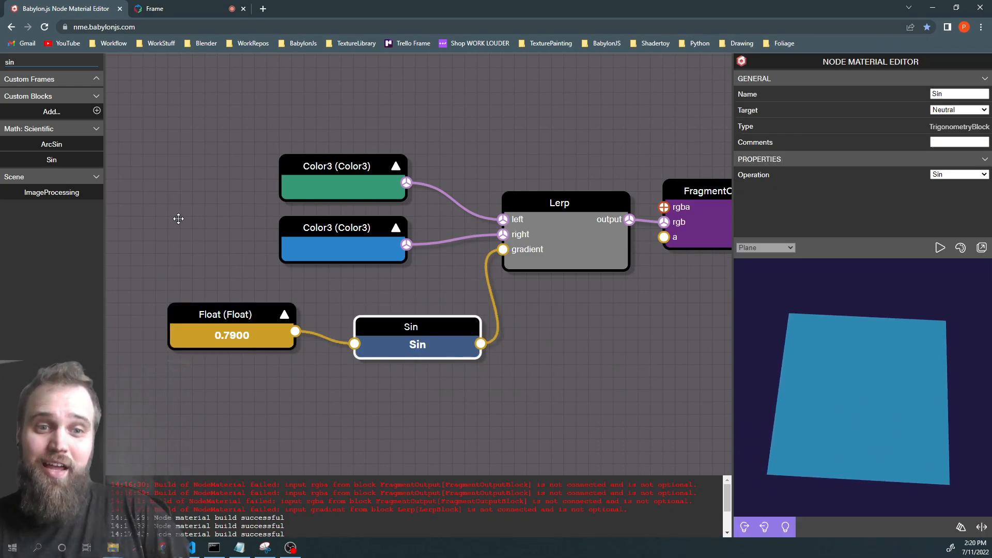
mouse_move(30, 61)
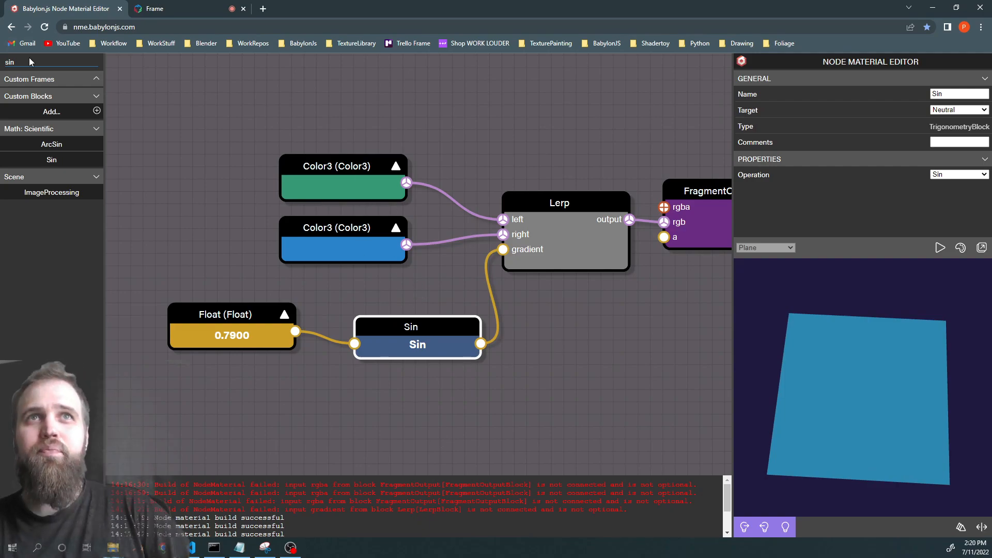
type("time")
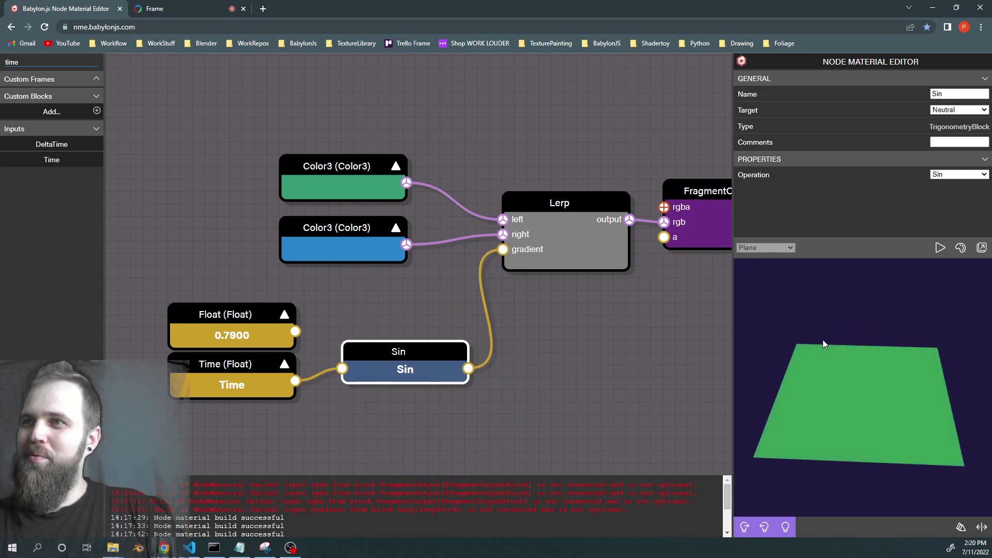
mouse_move(831, 389)
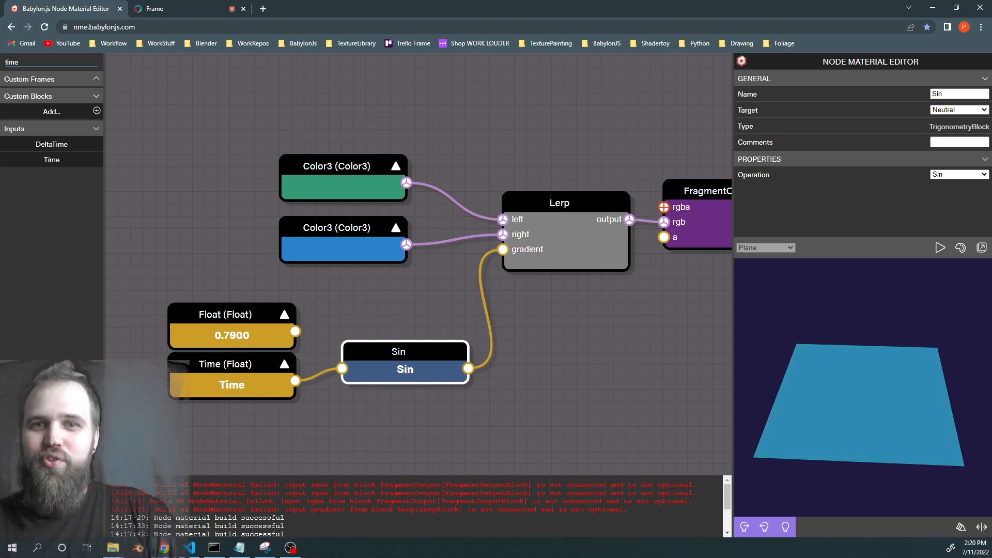
left_click(155, 8)
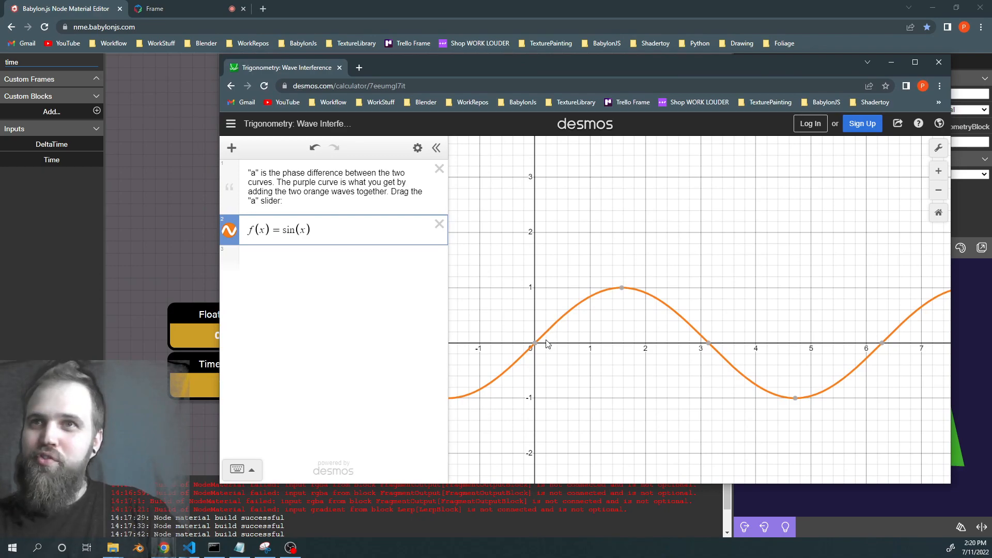
mouse_move(542, 404)
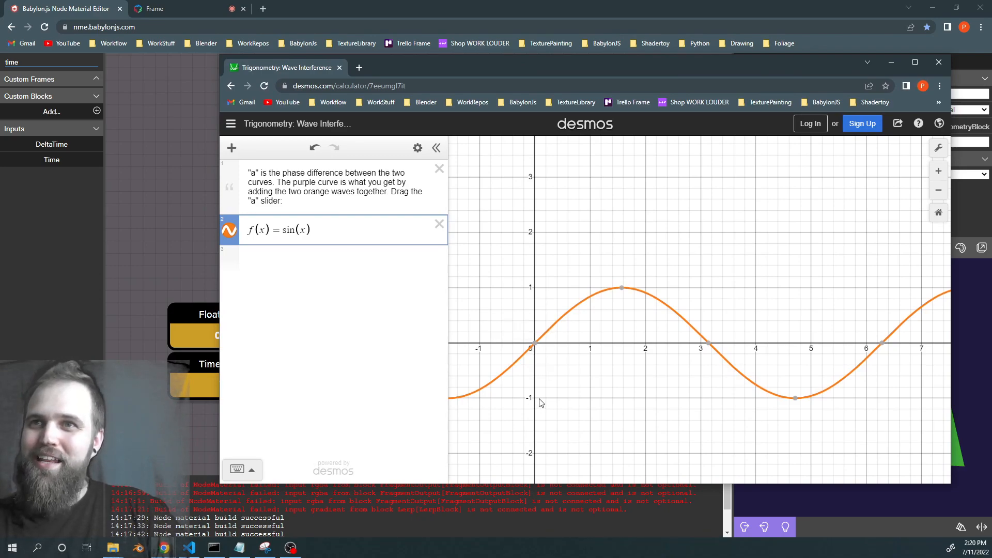
mouse_move(568, 291)
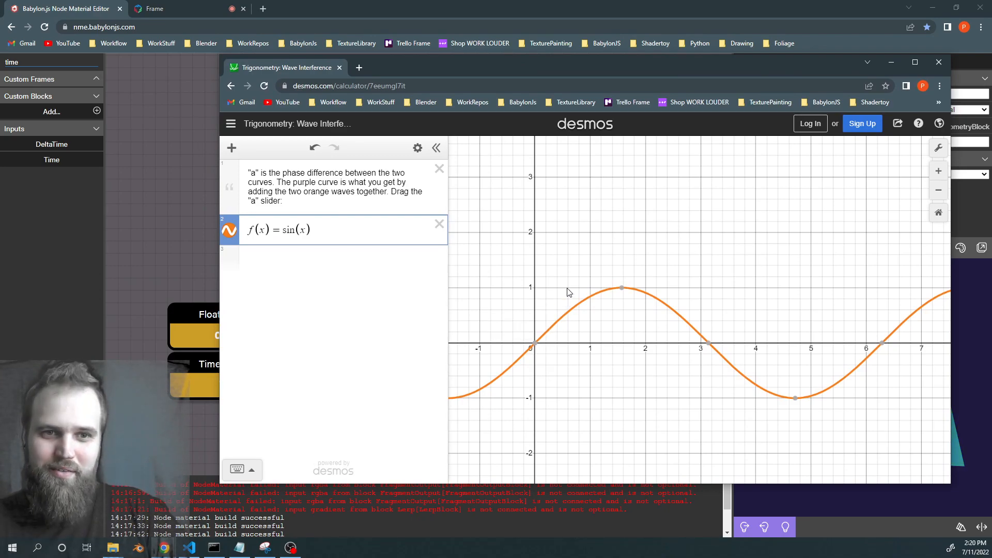
mouse_move(353, 291)
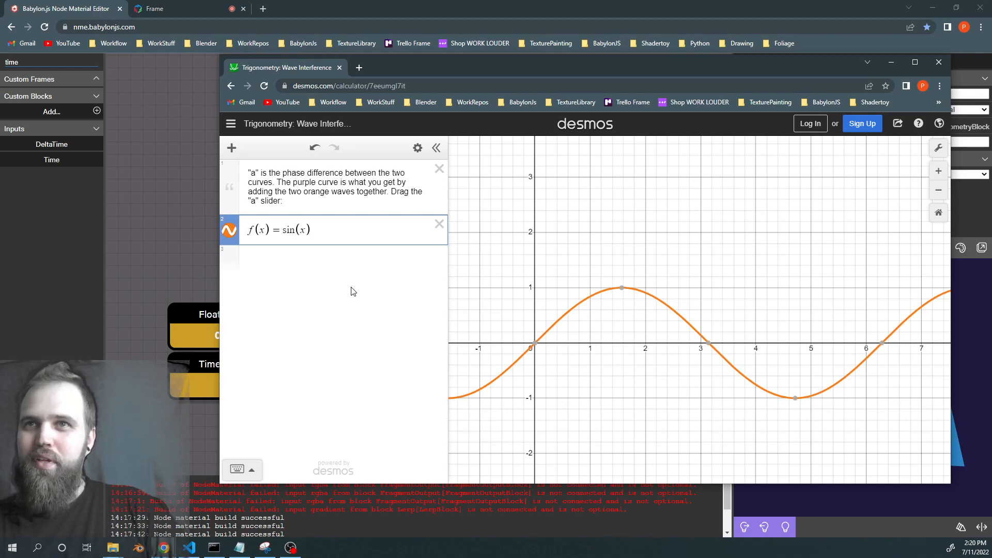
mouse_move(785, 76)
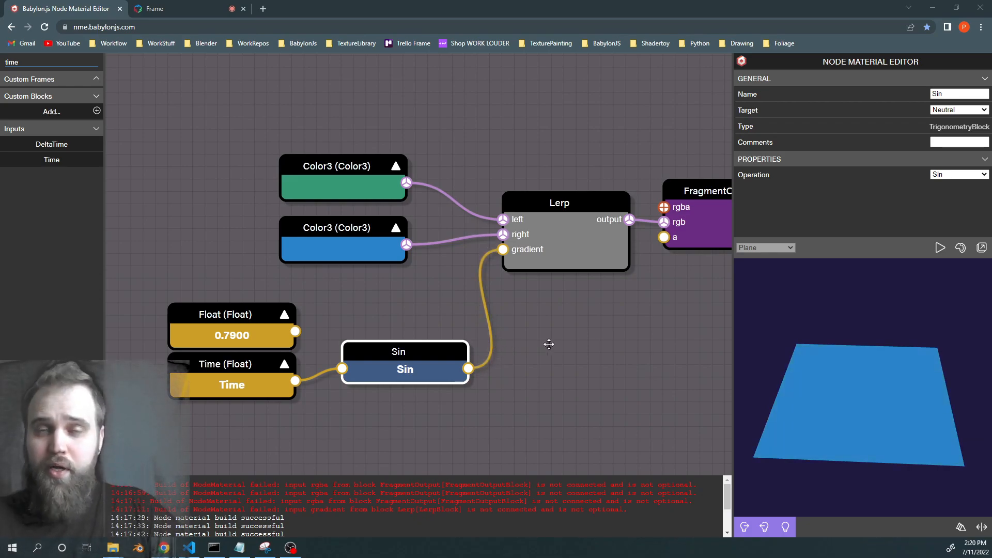
- Delete the unused Float node and rearrange the remaining nodes
left_click(232, 335)
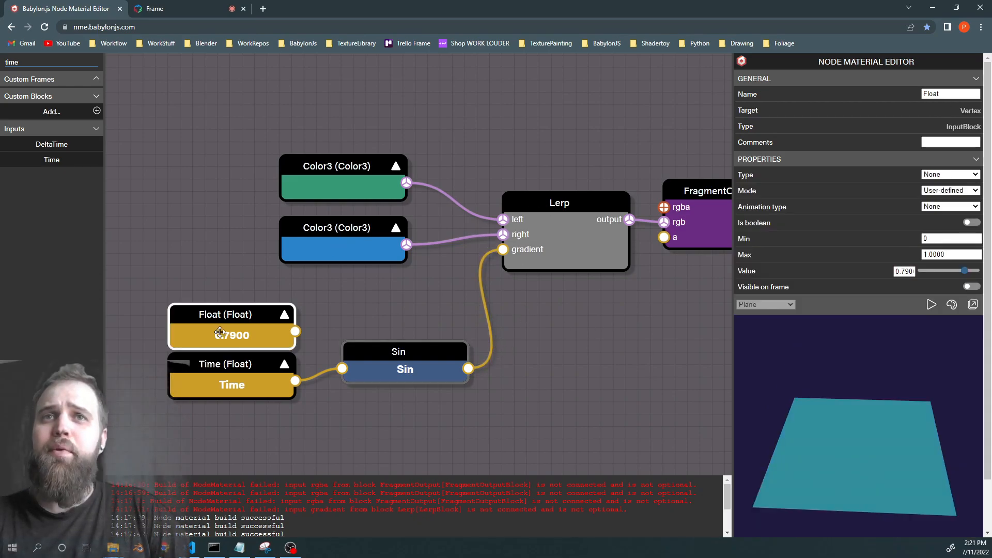
left_click(331, 228)
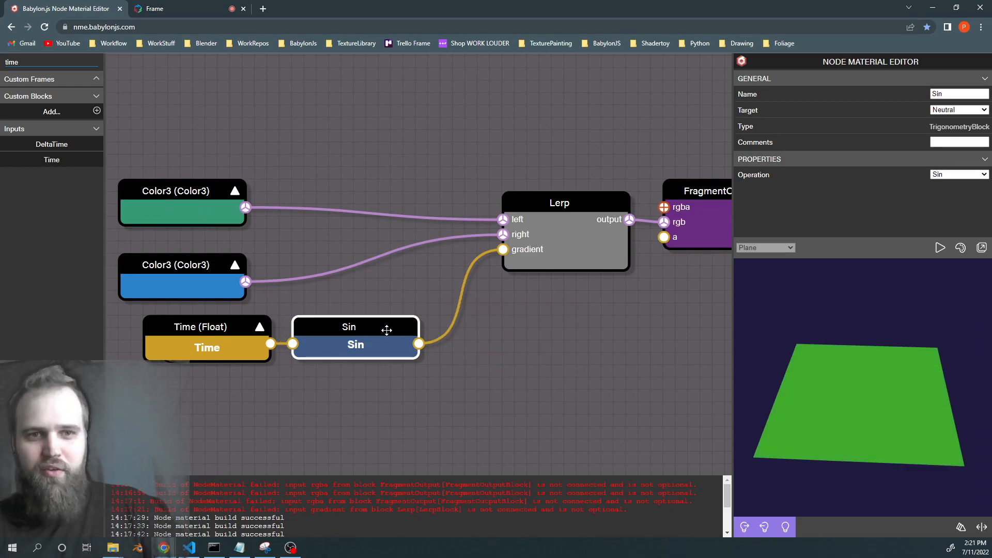
mouse_move(832, 401)
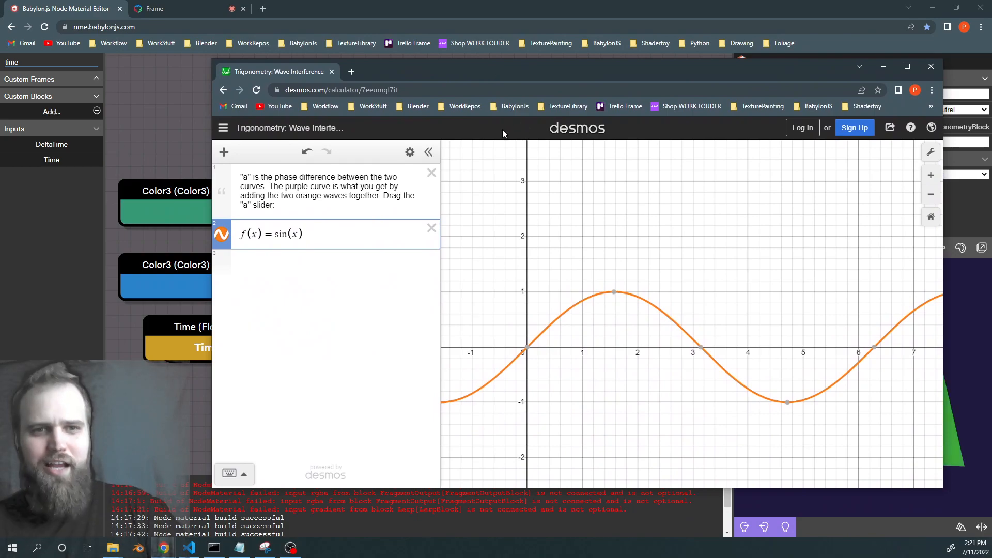
- Change the Desmos formula to (sin(x)+1)/2, then minimize the calculator
left_click(303, 233)
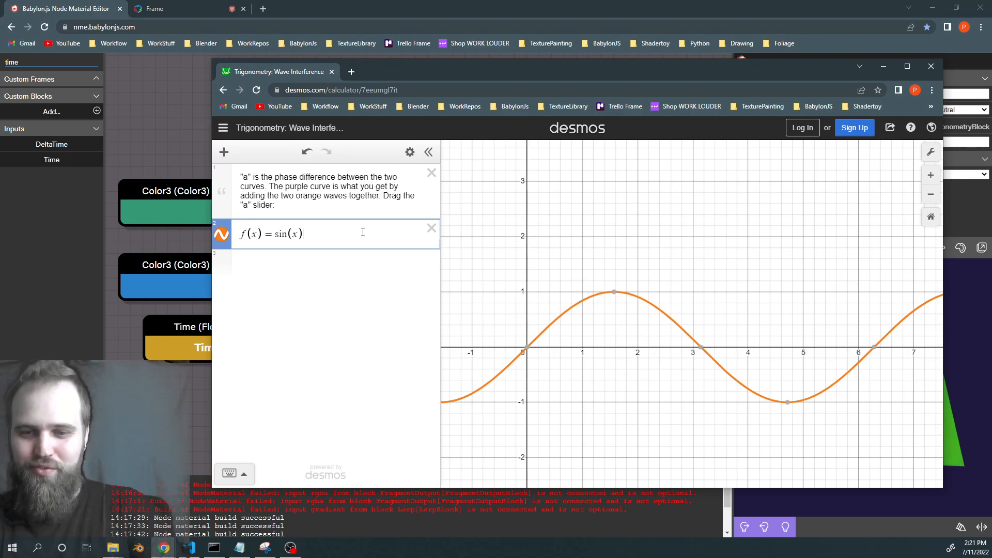
type("+1")
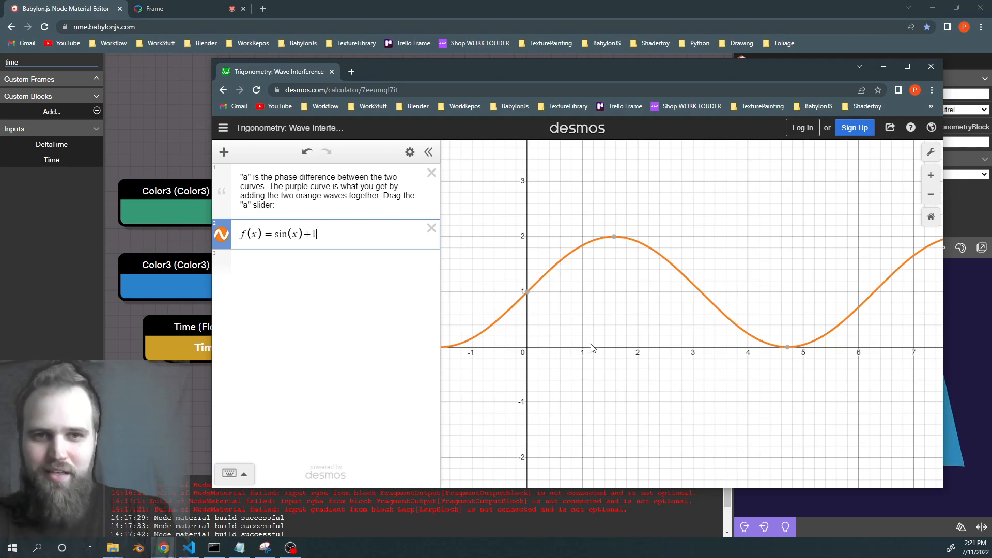
mouse_move(560, 182)
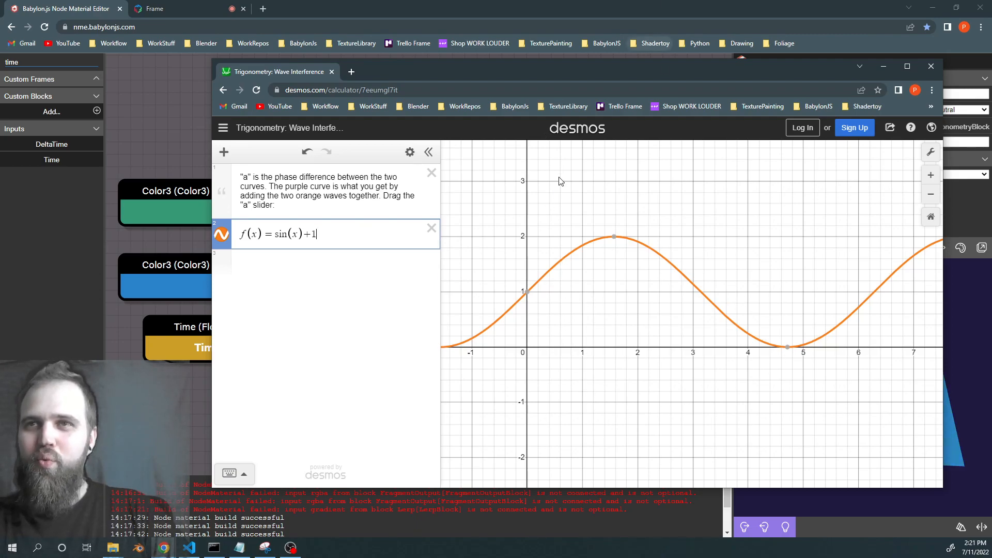
mouse_move(669, 197)
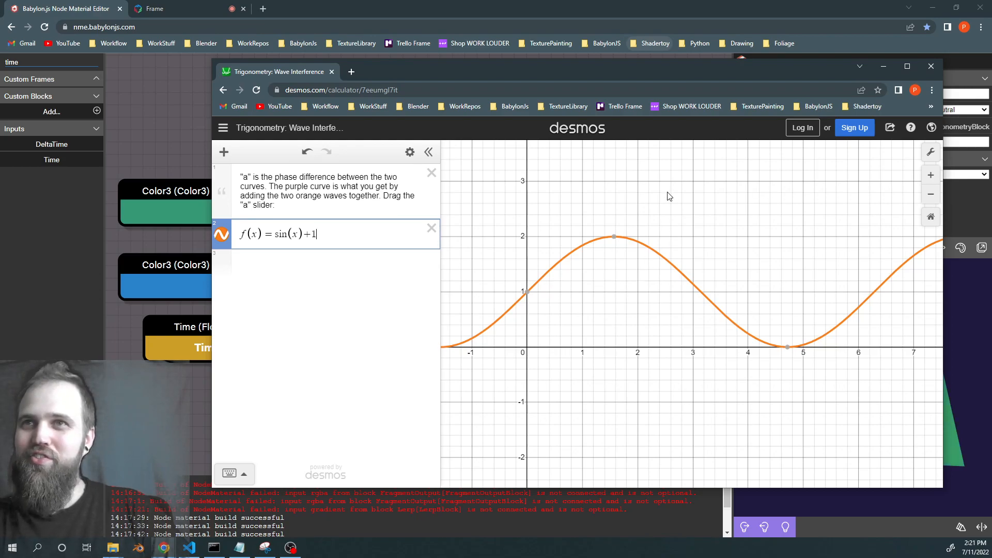
mouse_move(557, 314)
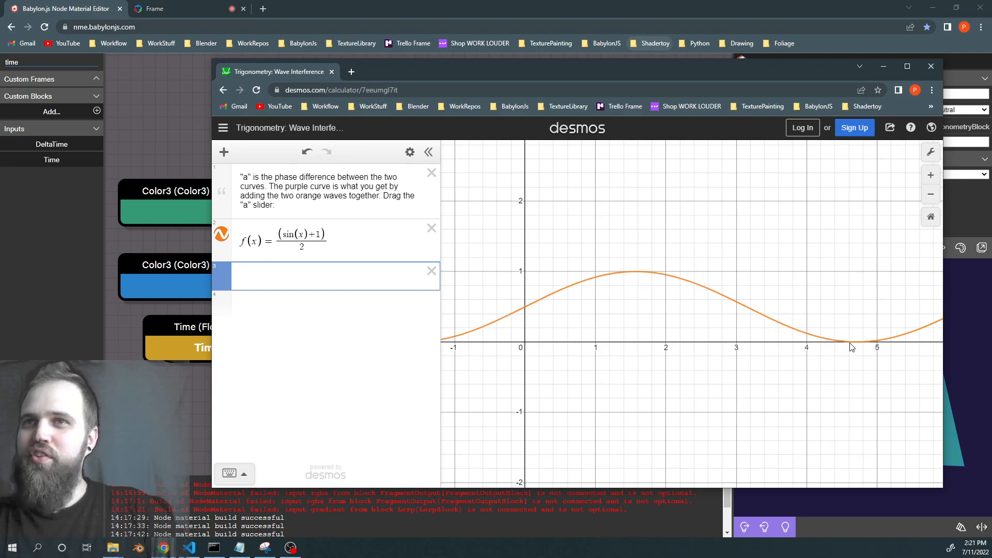
mouse_move(829, 271)
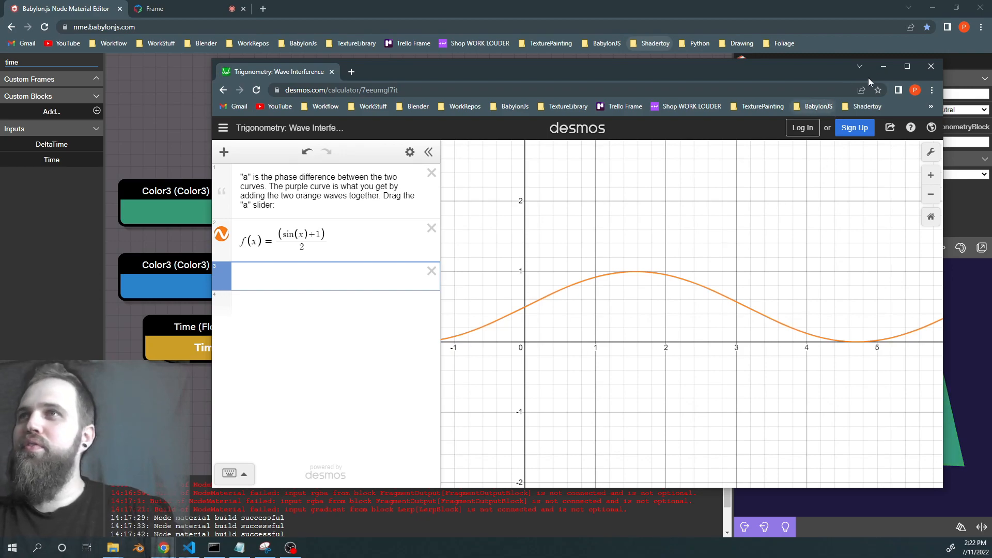
left_click(931, 66)
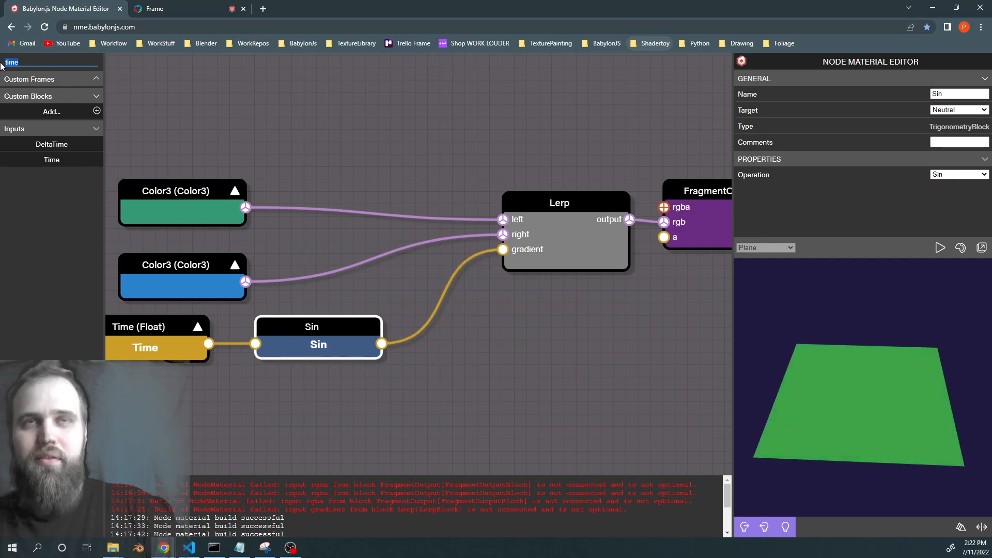
- Search for 'divide' and add a Divide node taking the Add output
type("add")
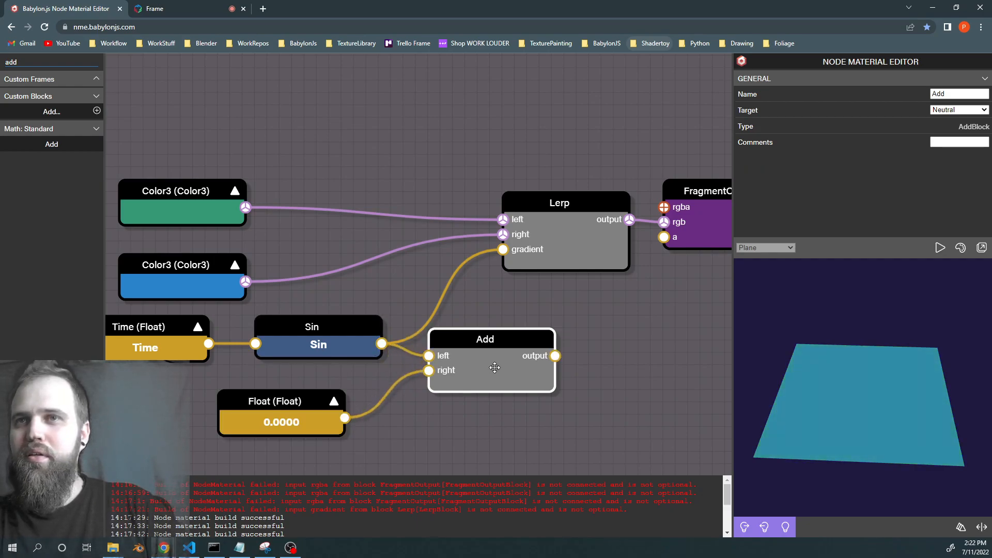
left_click(282, 400)
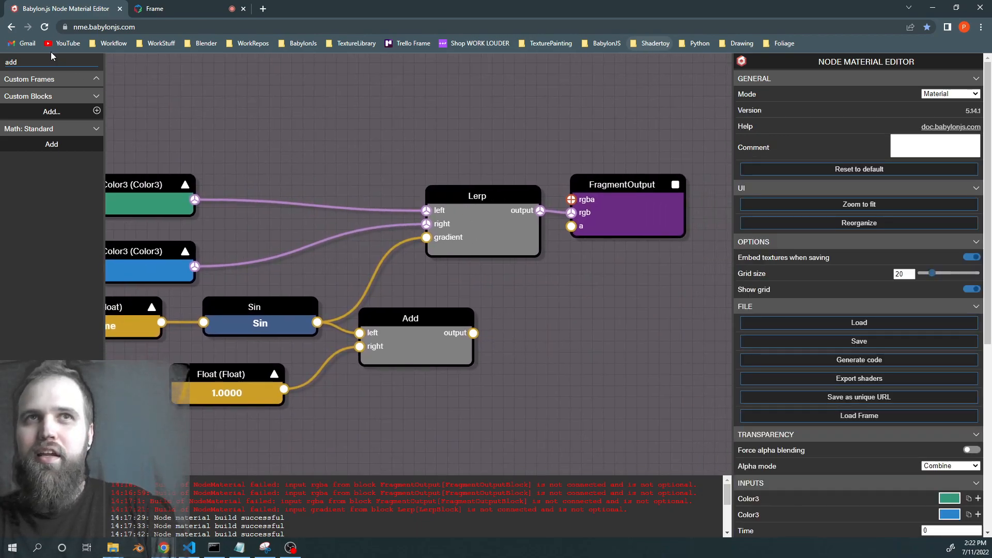
triple_click(38, 62)
type("d")
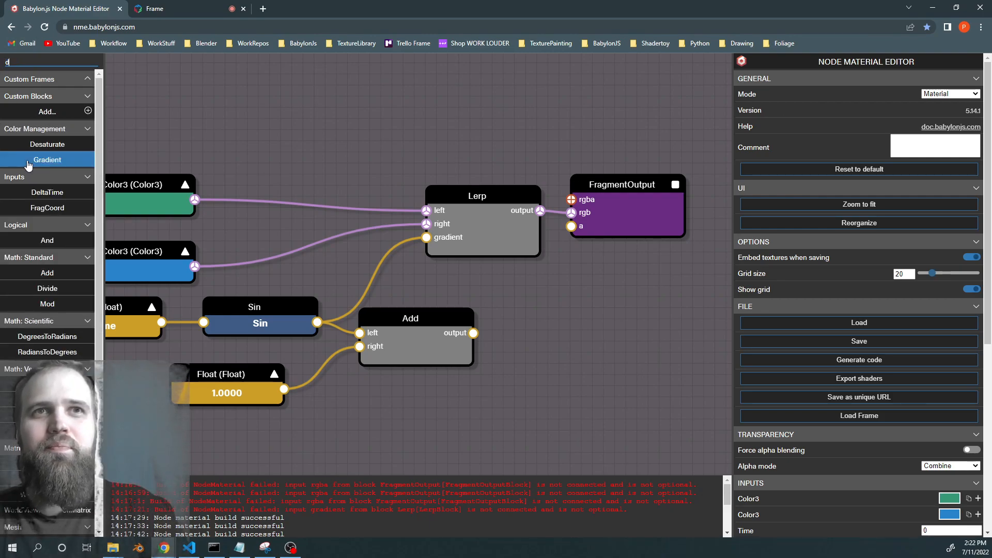
type("ivi")
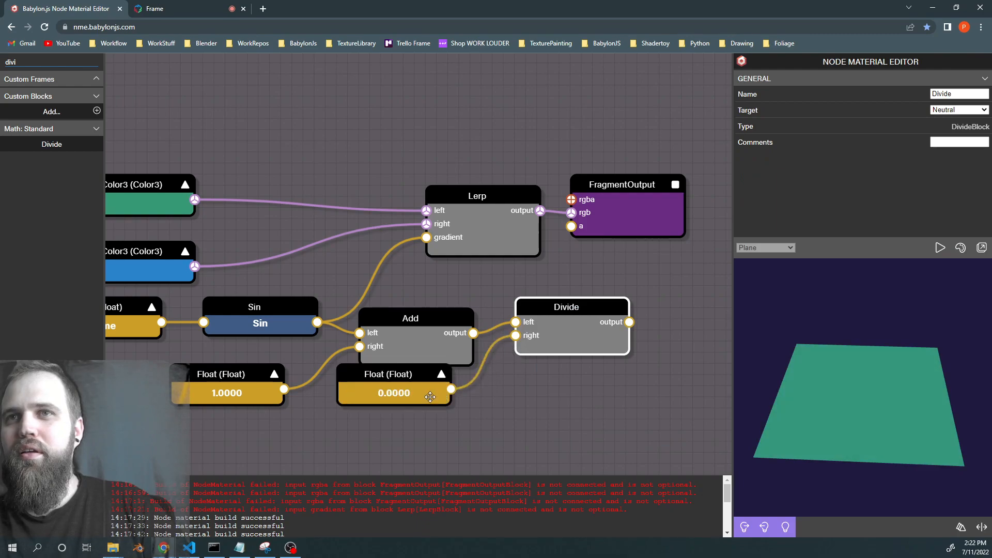
- Set a Float divisor of 2 and wire the Divide result into the Lerp gradient
left_click(393, 396)
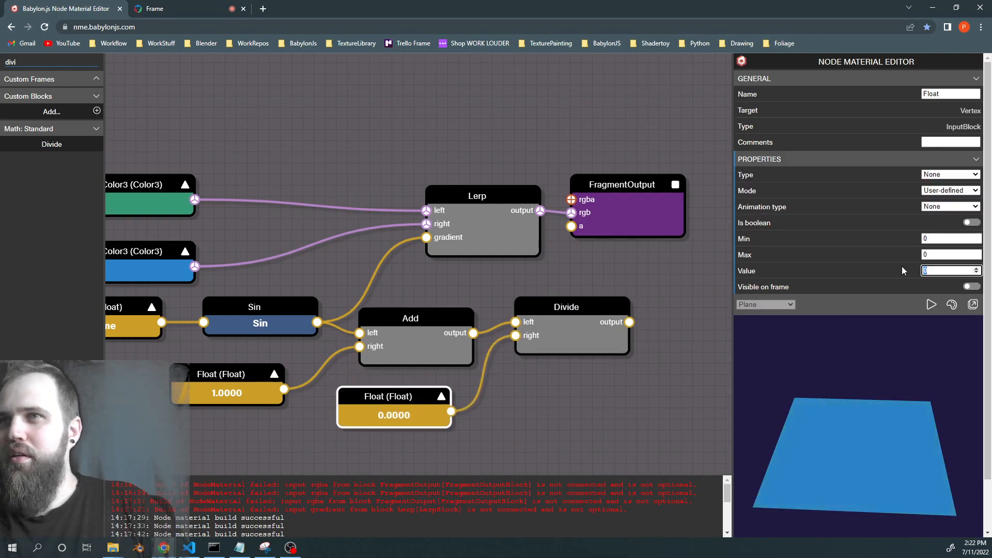
type("2")
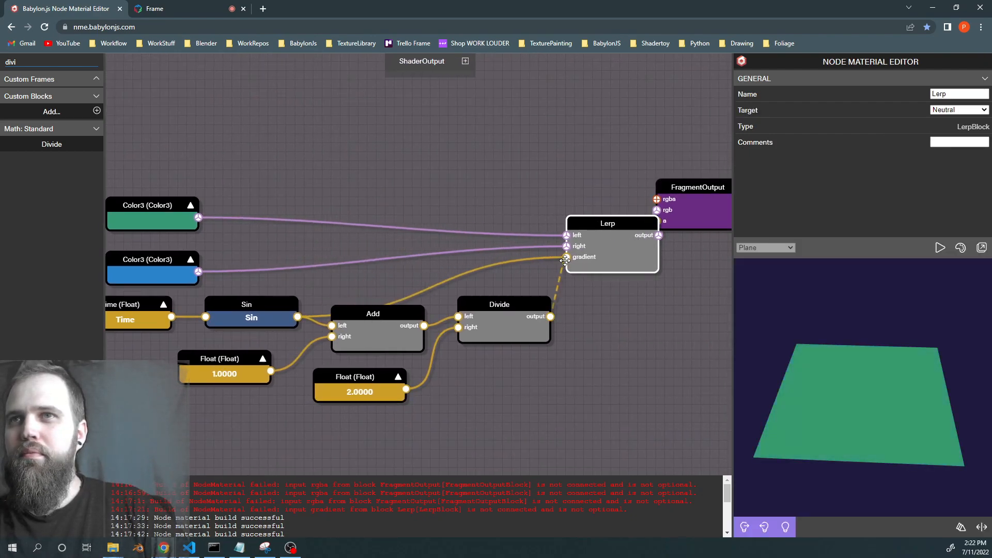
left_click(674, 203)
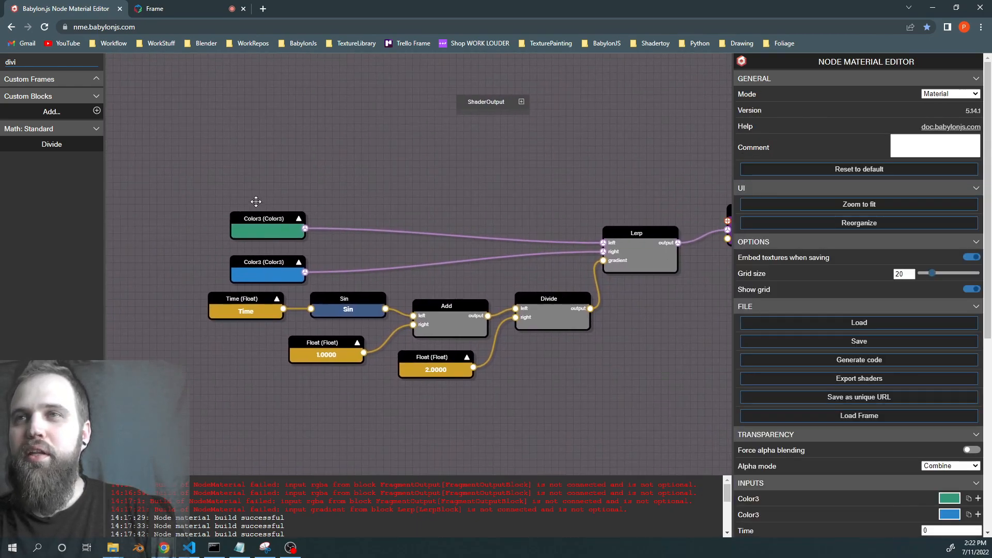
left_click(245, 234)
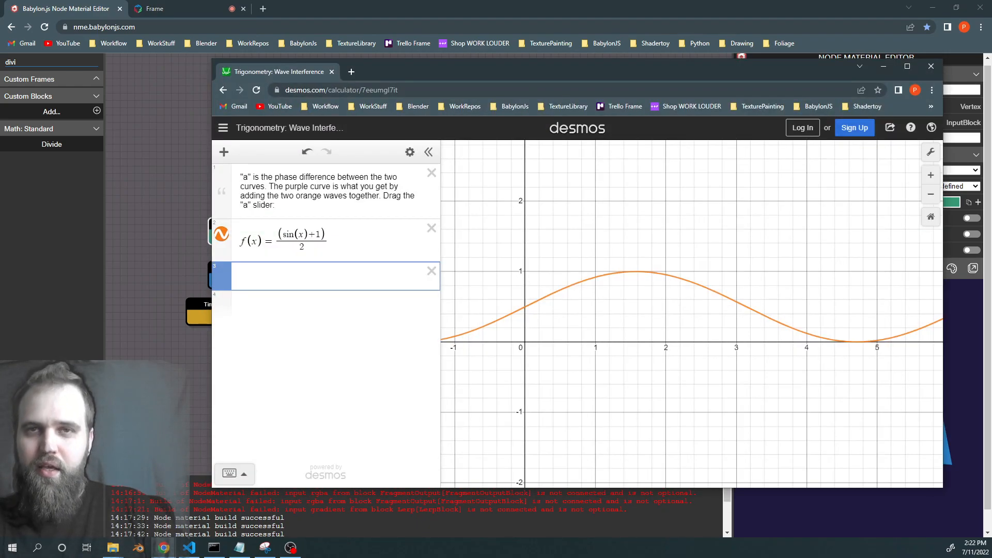
mouse_move(649, 290)
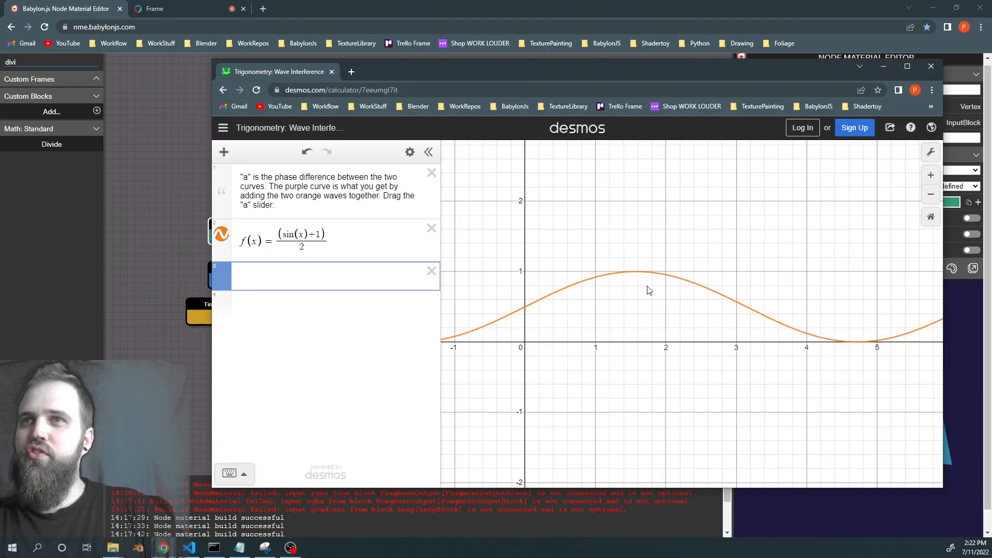
mouse_move(441, 248)
type("2")
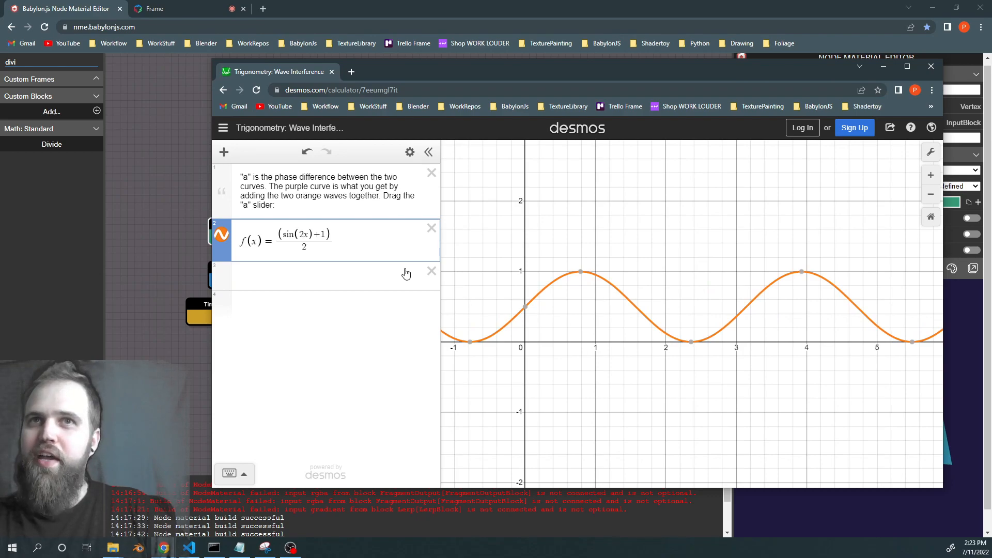
- Insert a multiplier of 3 before x inside sin() in the Desmos f(x) expression
type("3")
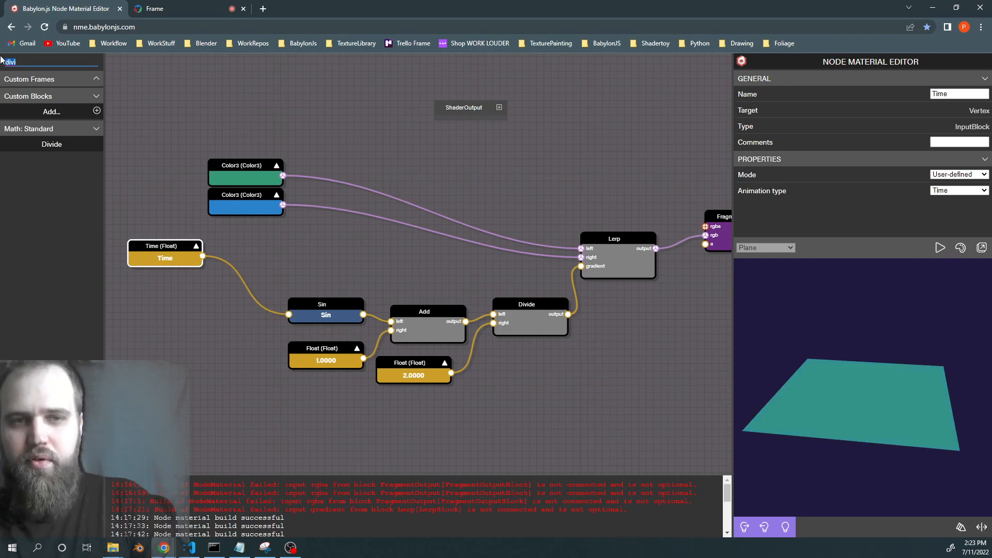
- Insert a Multiply node scaling Time by a Float of 3 before the Sin node
type("mult")
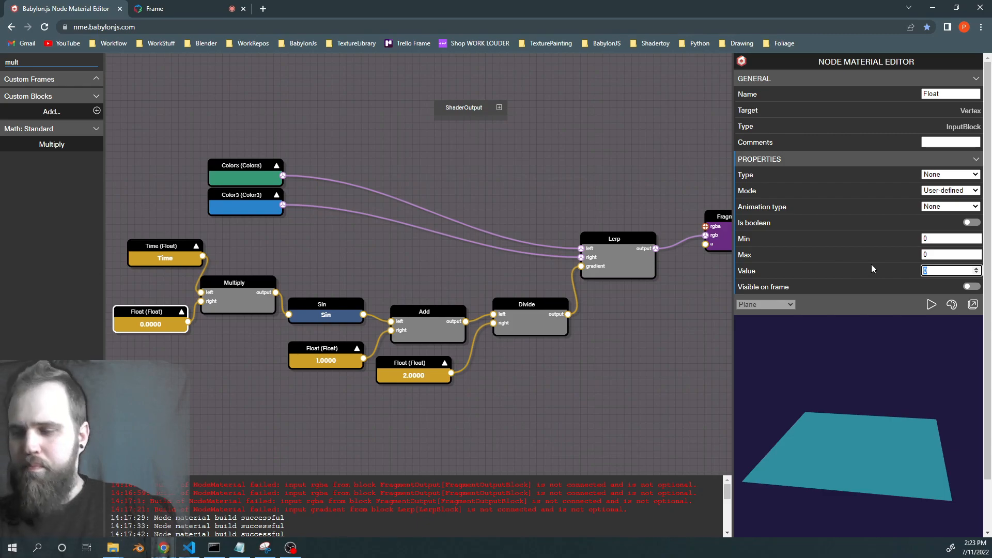
type("3")
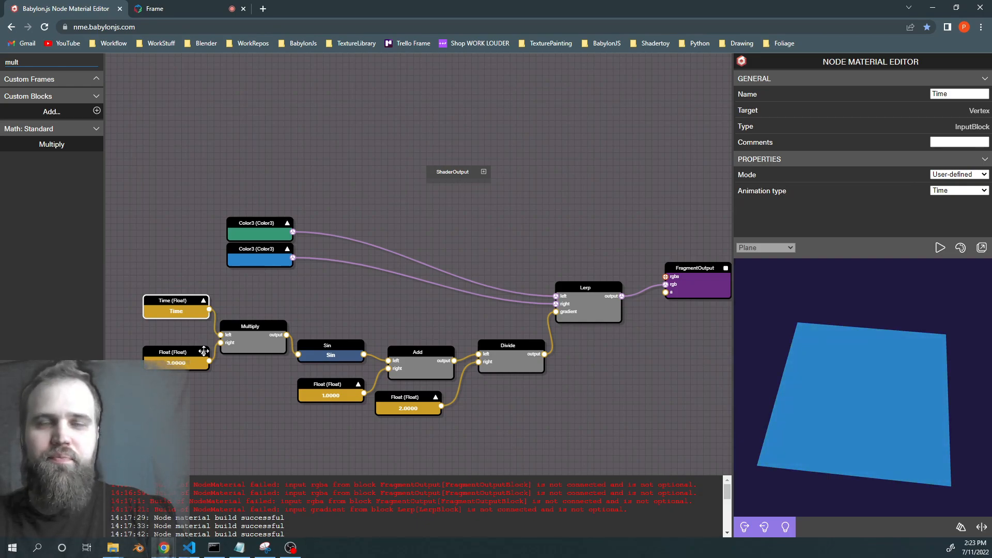
left_click(177, 353)
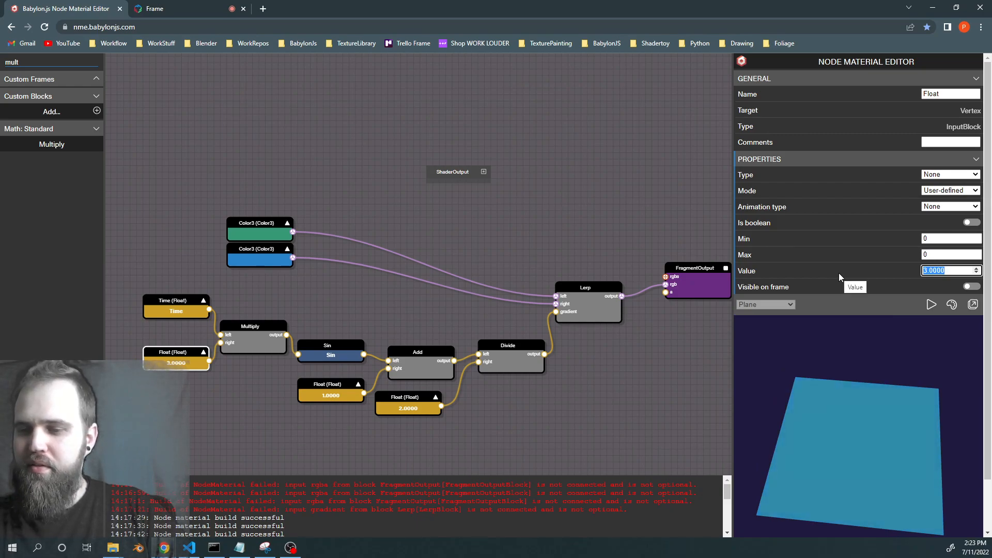
type("08")
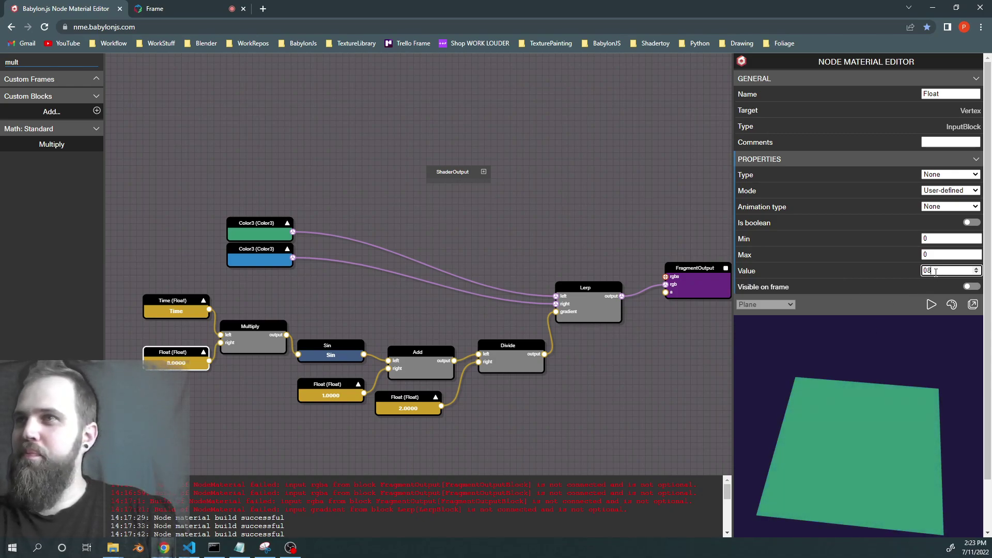
triple_click(946, 271)
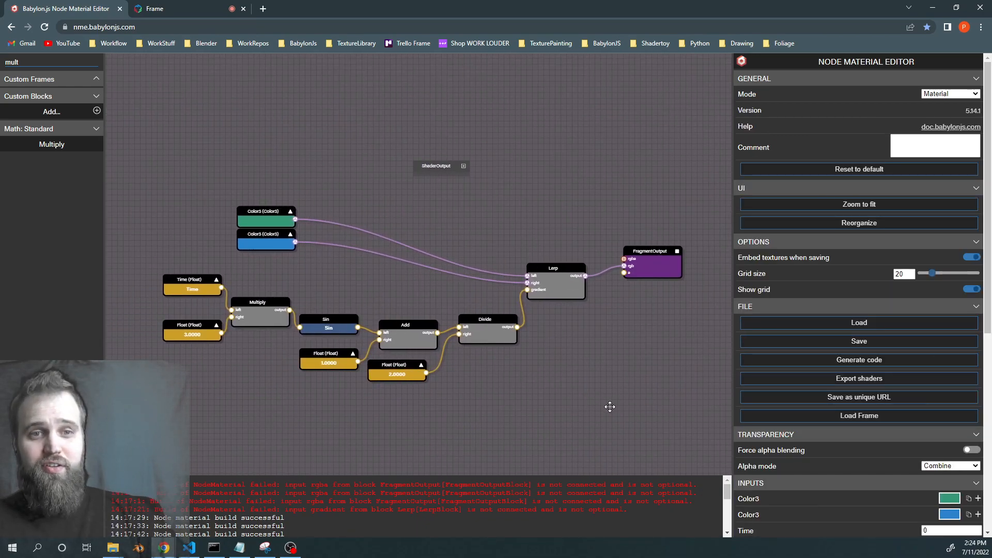
mouse_move(546, 358)
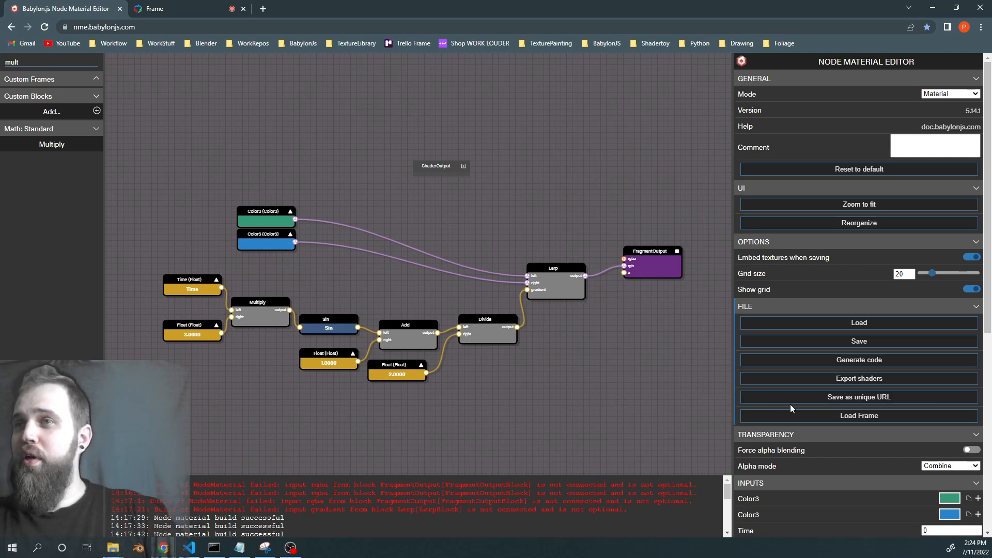
mouse_move(850, 403)
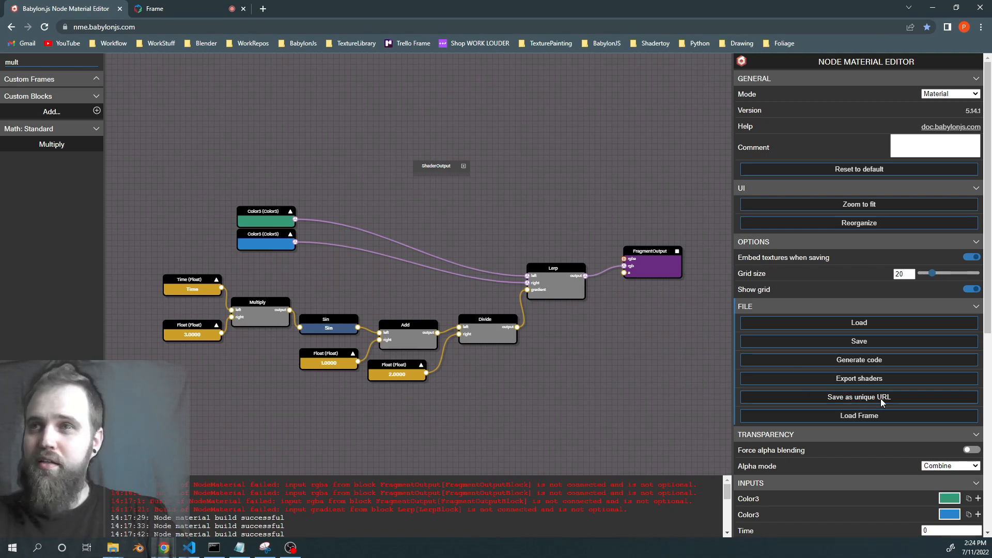
- Save the material as a unique URL and select snippet ID #RF6Y6E in the address bar
left_click(859, 397)
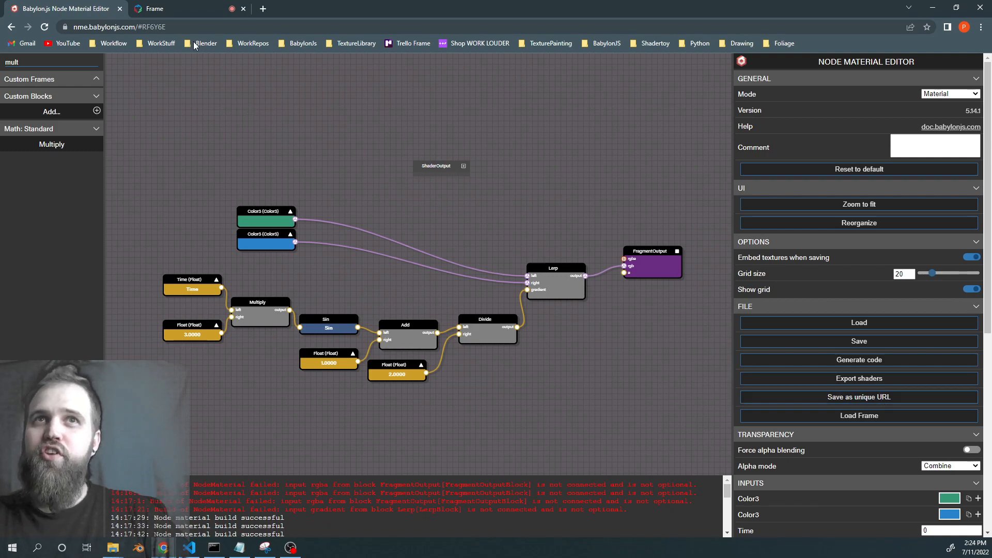
left_click(113, 26)
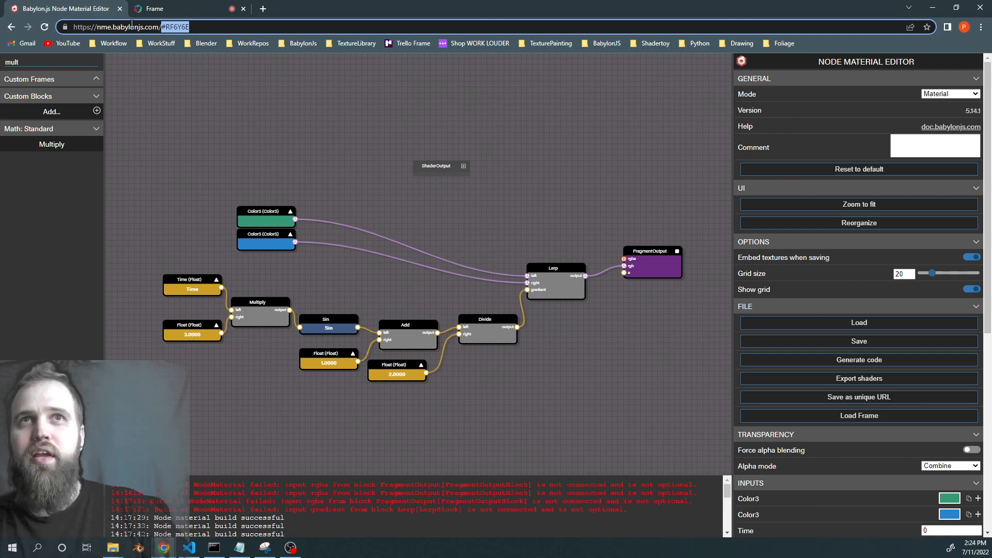
left_click(155, 8)
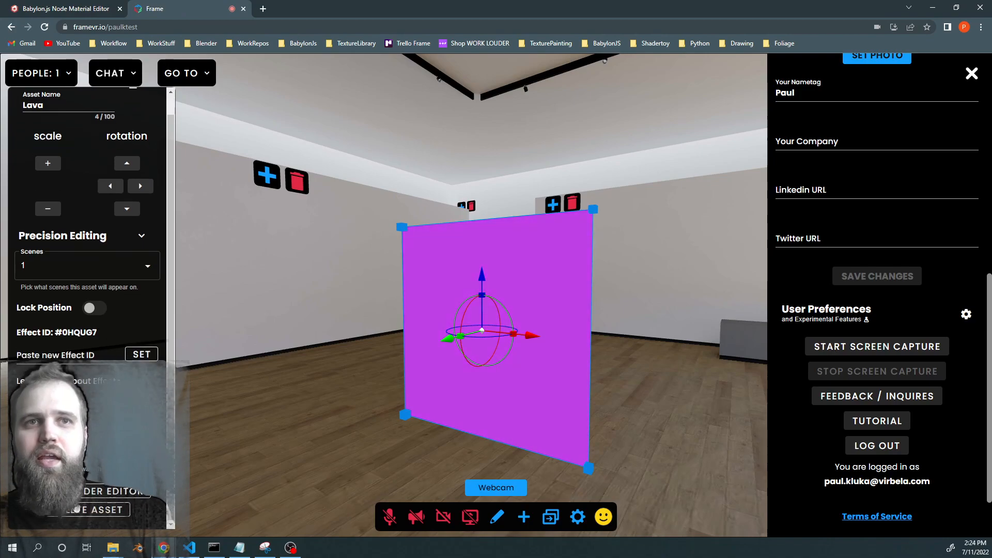
- Place the Purple Glass shader effect from the Effects list of the add menu
left_click(95, 510)
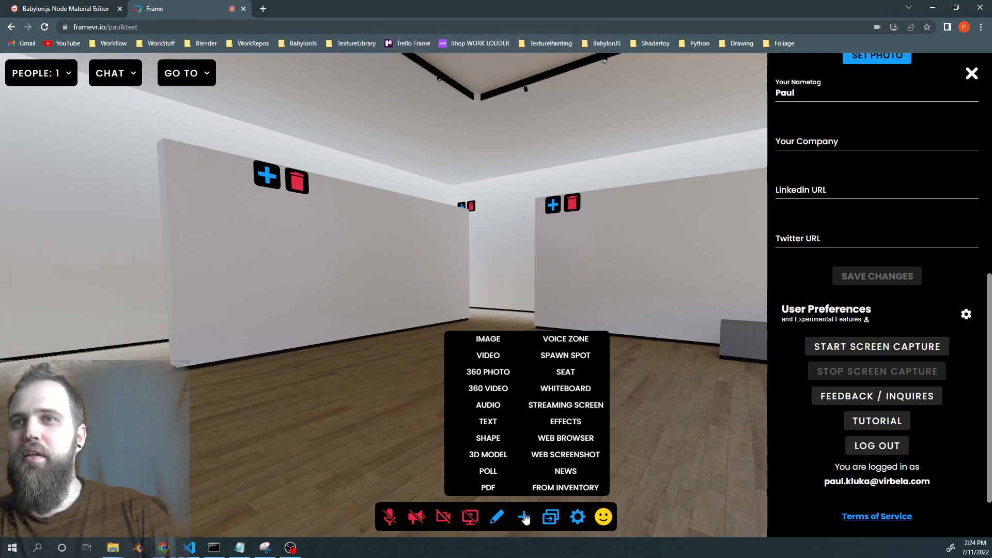
left_click(565, 421)
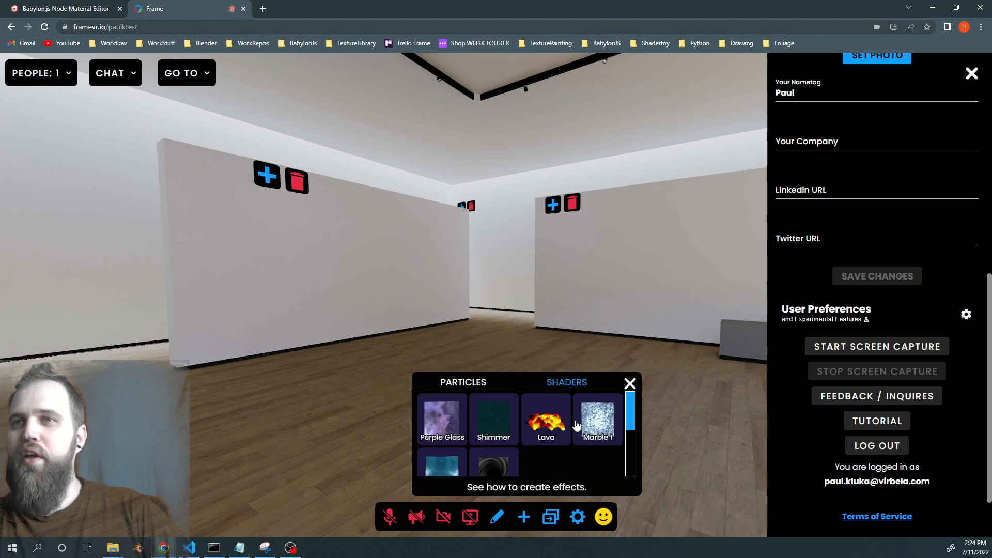
left_click(523, 518)
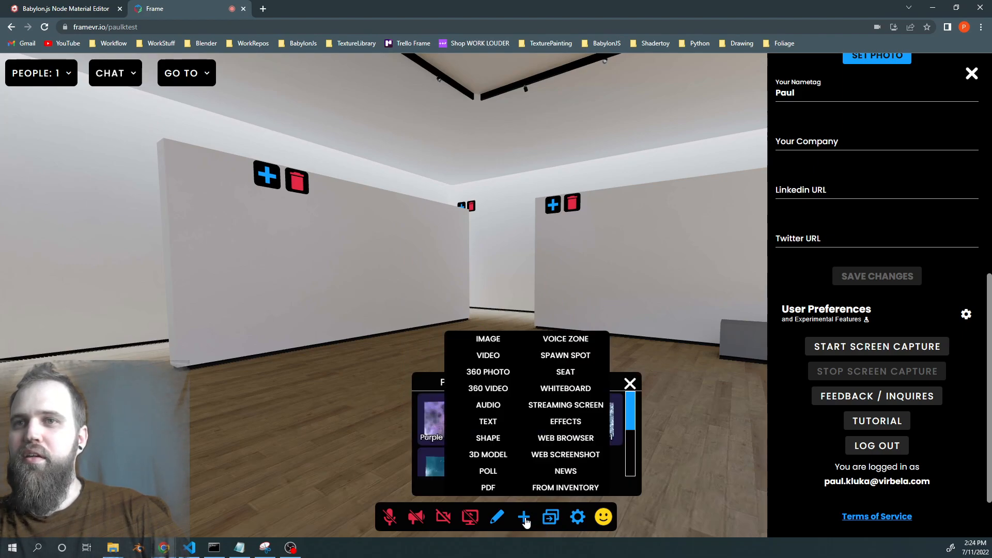
left_click(564, 421)
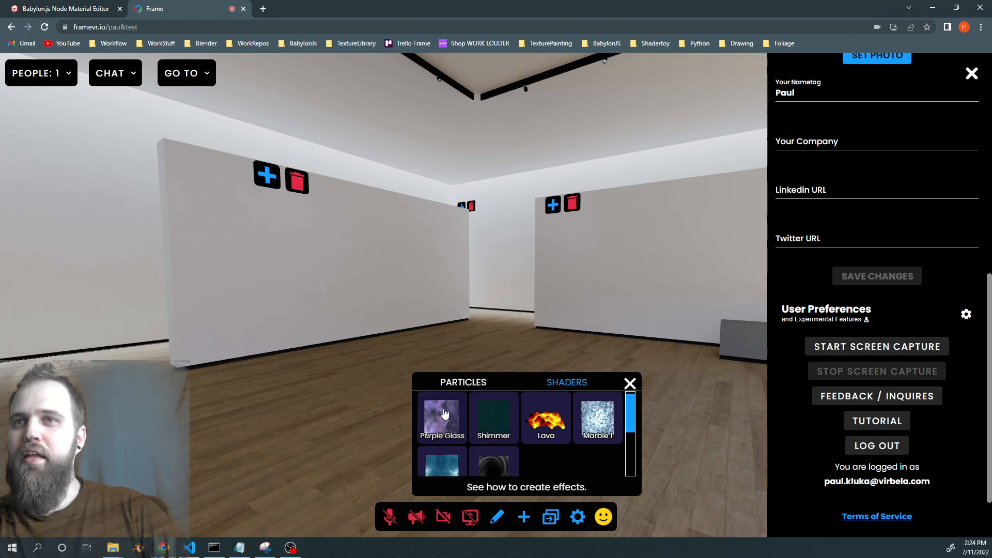
left_click(442, 417)
type("li")
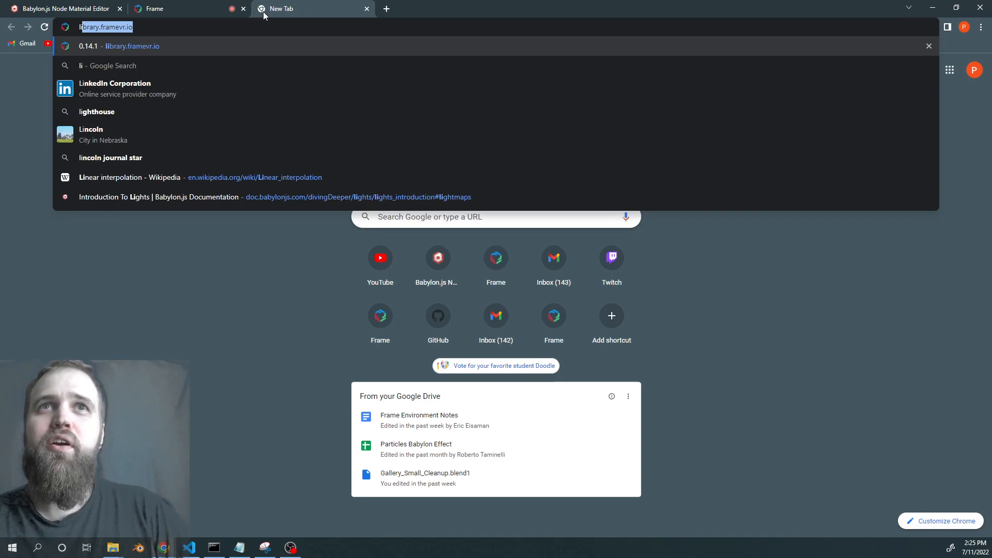
- Go to library.framevr.io and copy the Hex Grid shader's ID
left_click(132, 45)
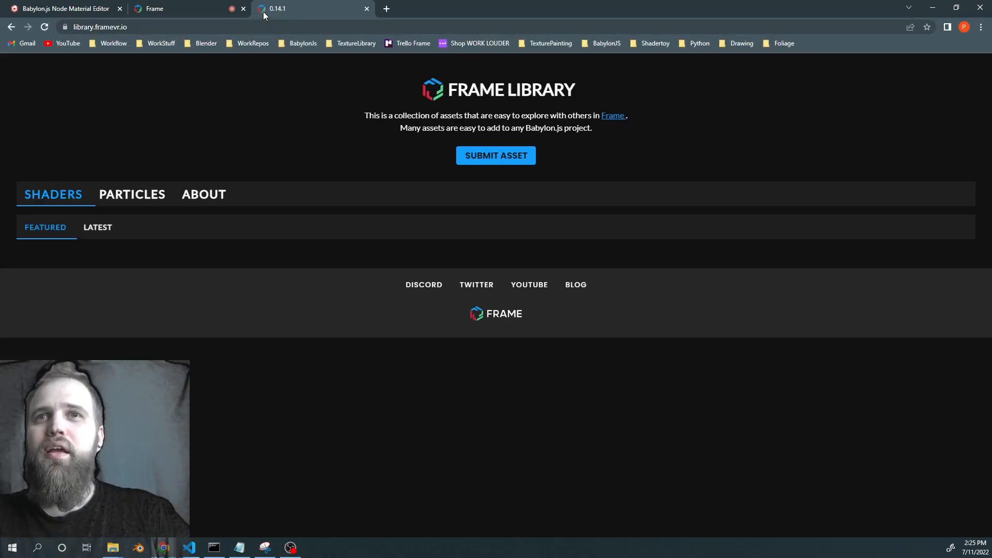
mouse_move(243, 194)
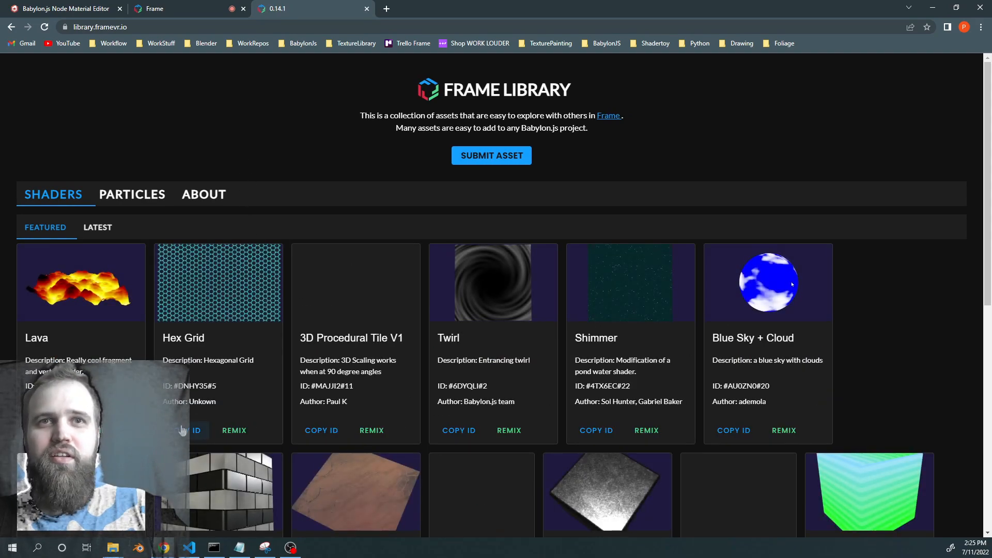
left_click(189, 431)
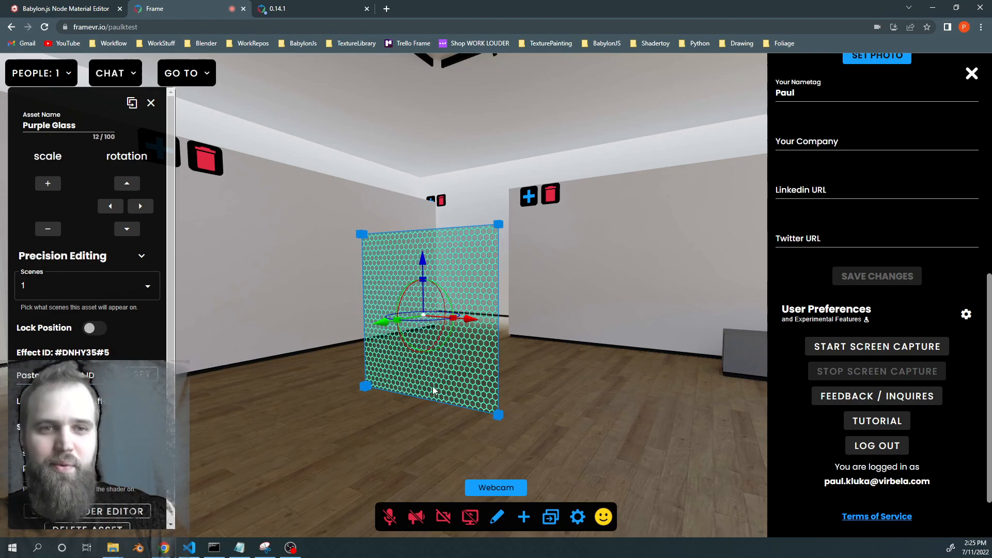
mouse_move(373, 212)
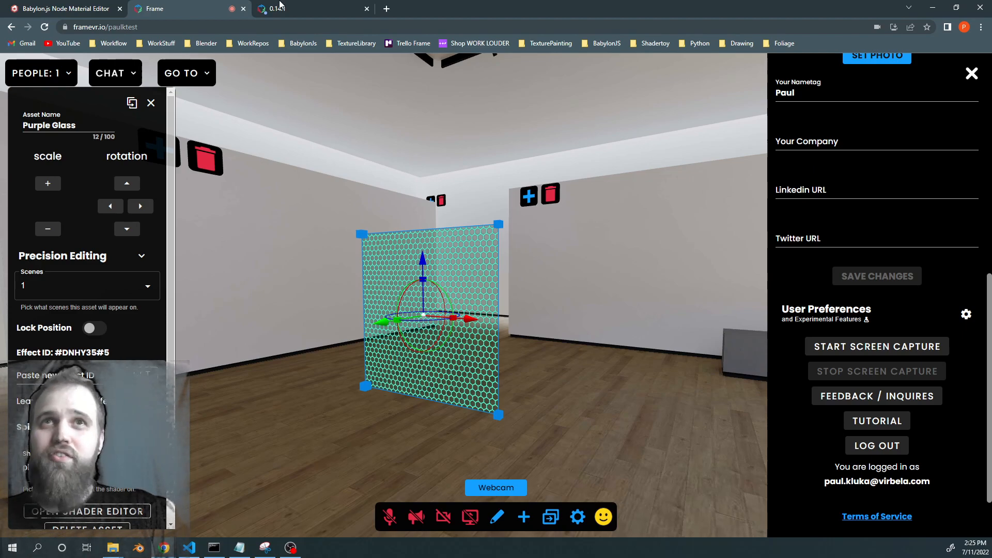
- Switch back to the Frame Library browser tab
left_click(310, 9)
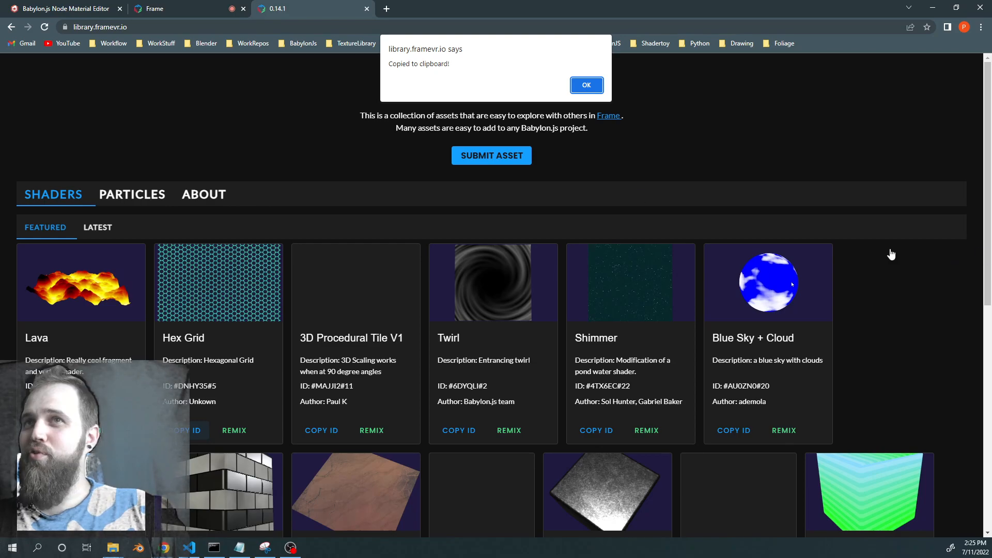
- Dismiss the 'Copied to clipboard!' alert and scroll the shader list
left_click(587, 85)
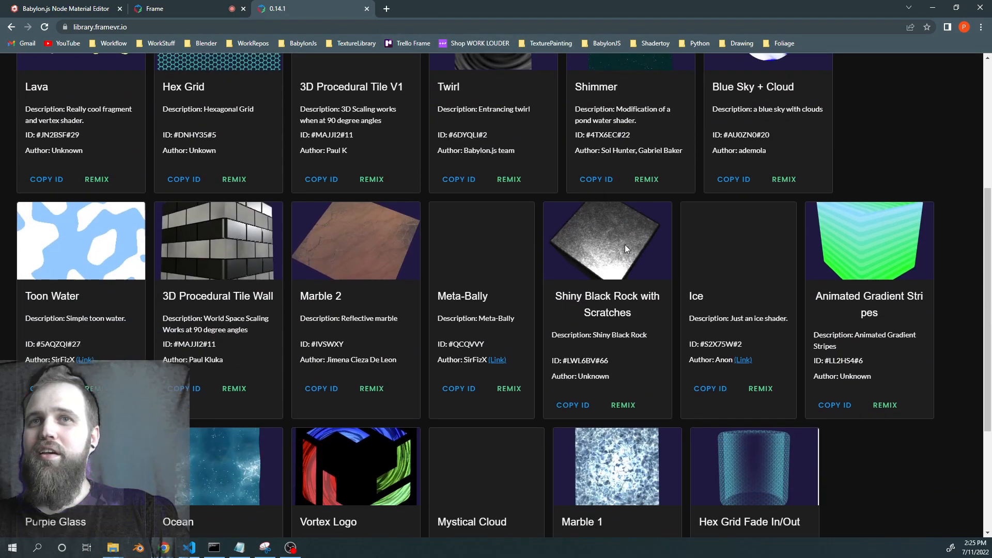
scroll("up", 3)
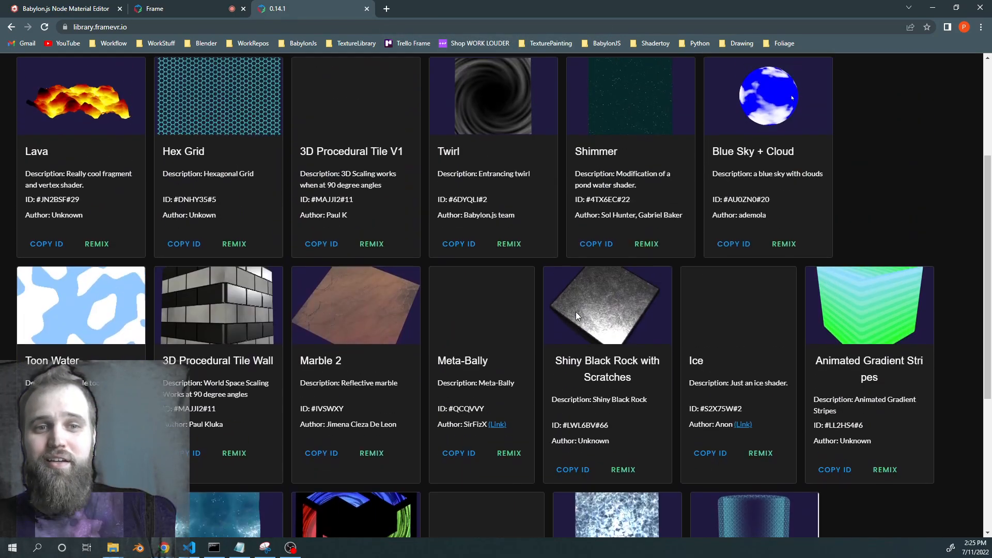